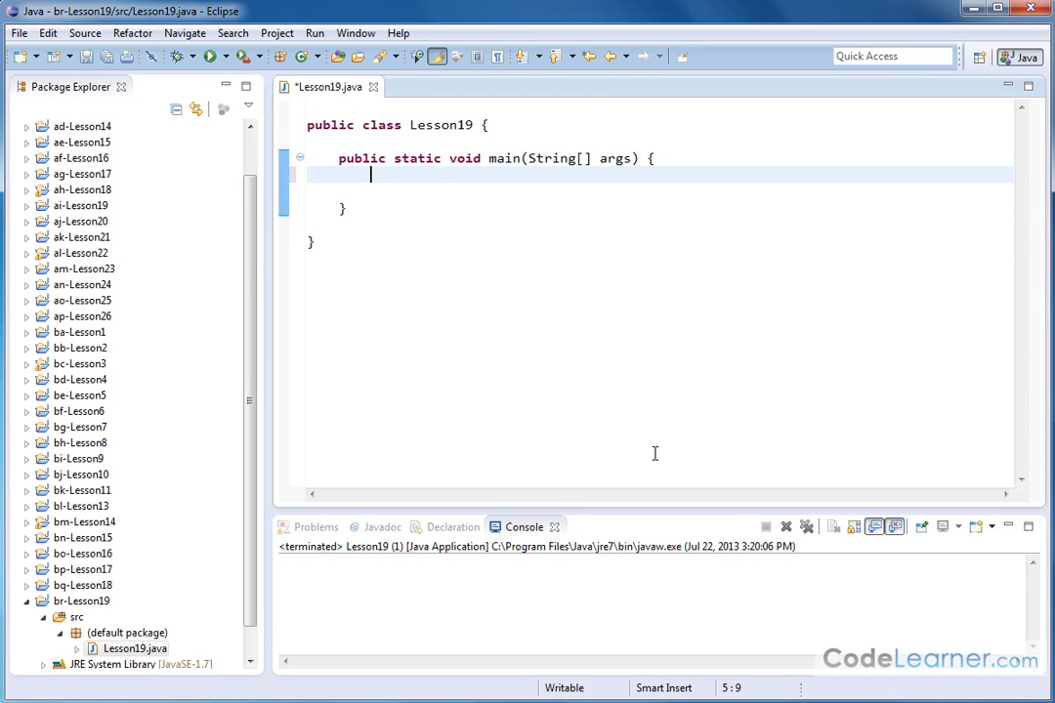
mouse_move(491, 169)
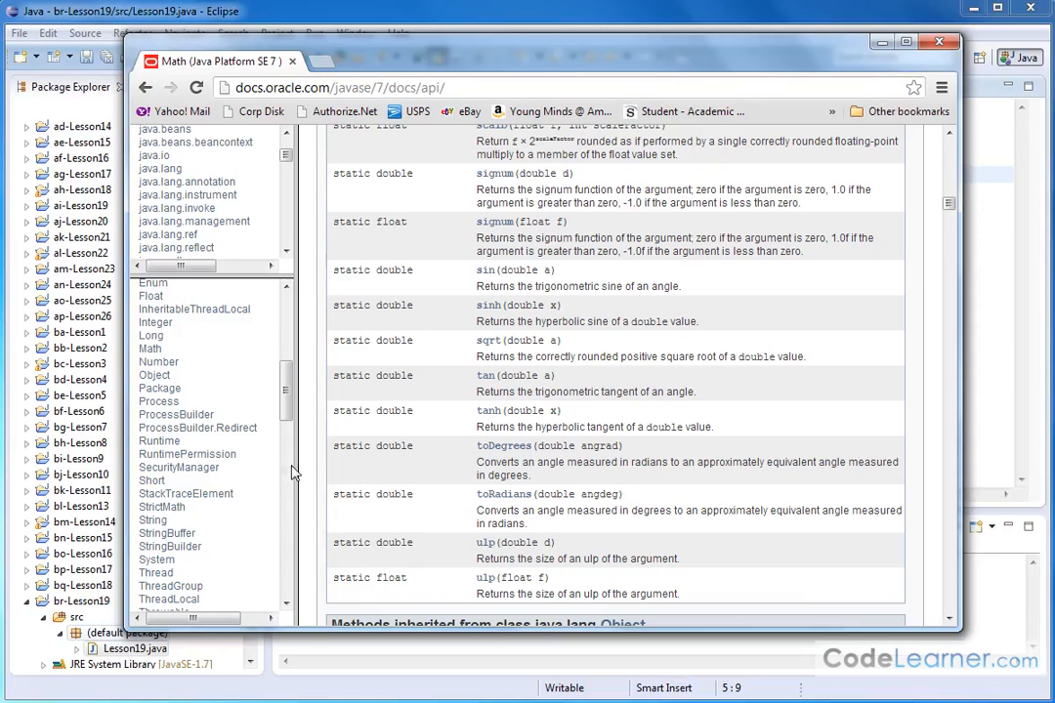
mouse_move(642, 418)
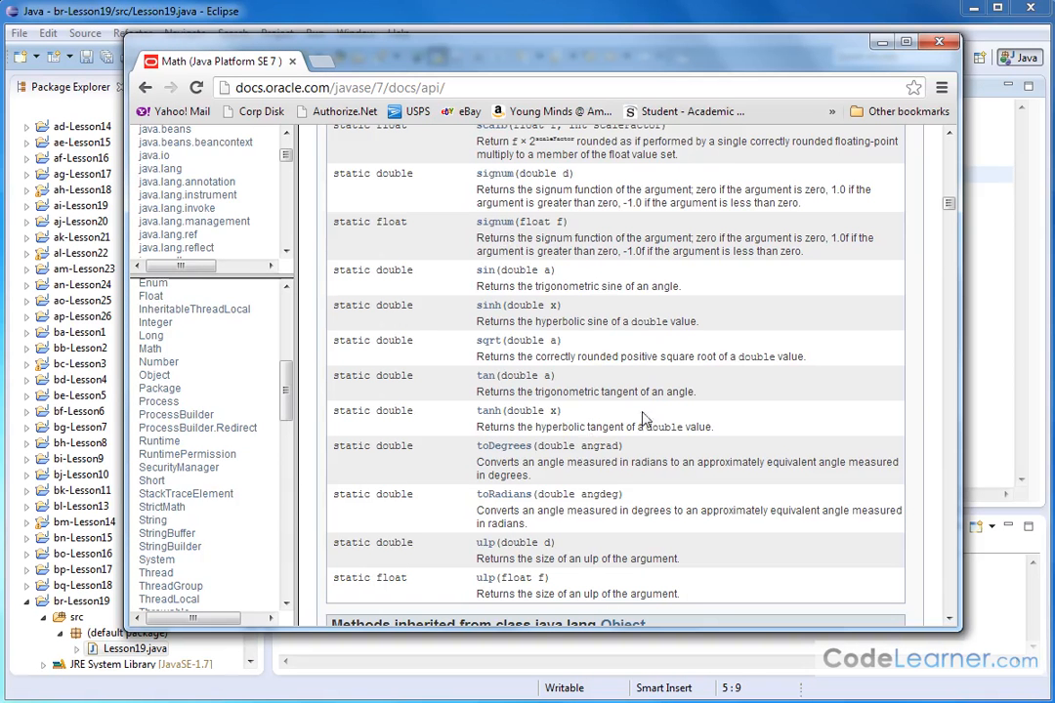
mouse_move(466, 369)
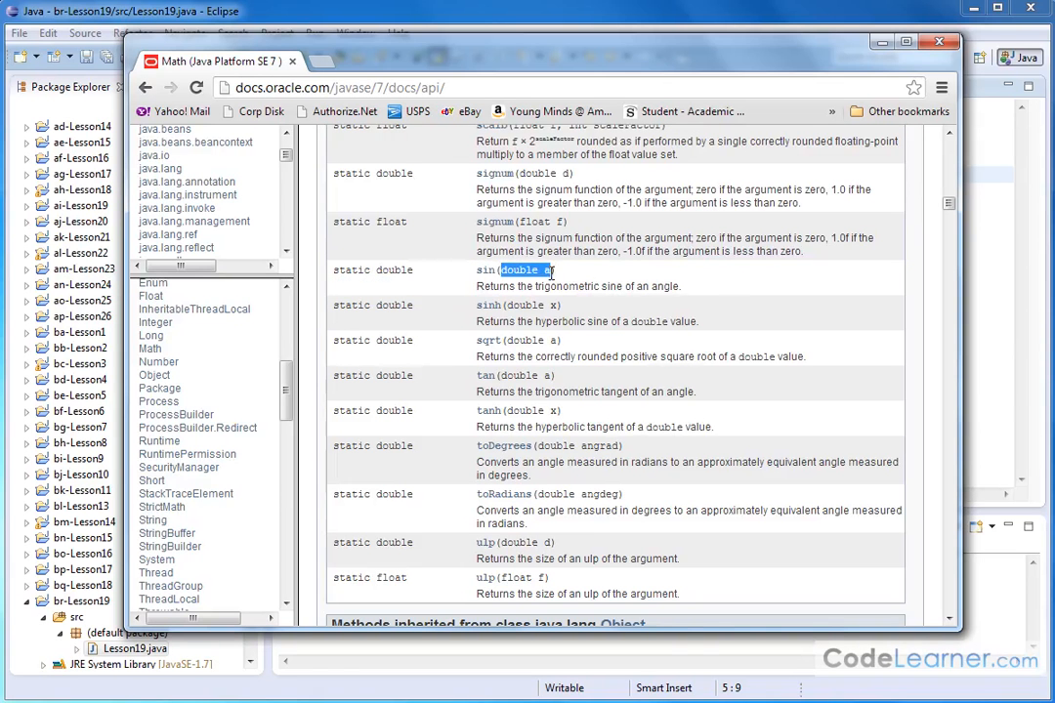
mouse_move(565, 278)
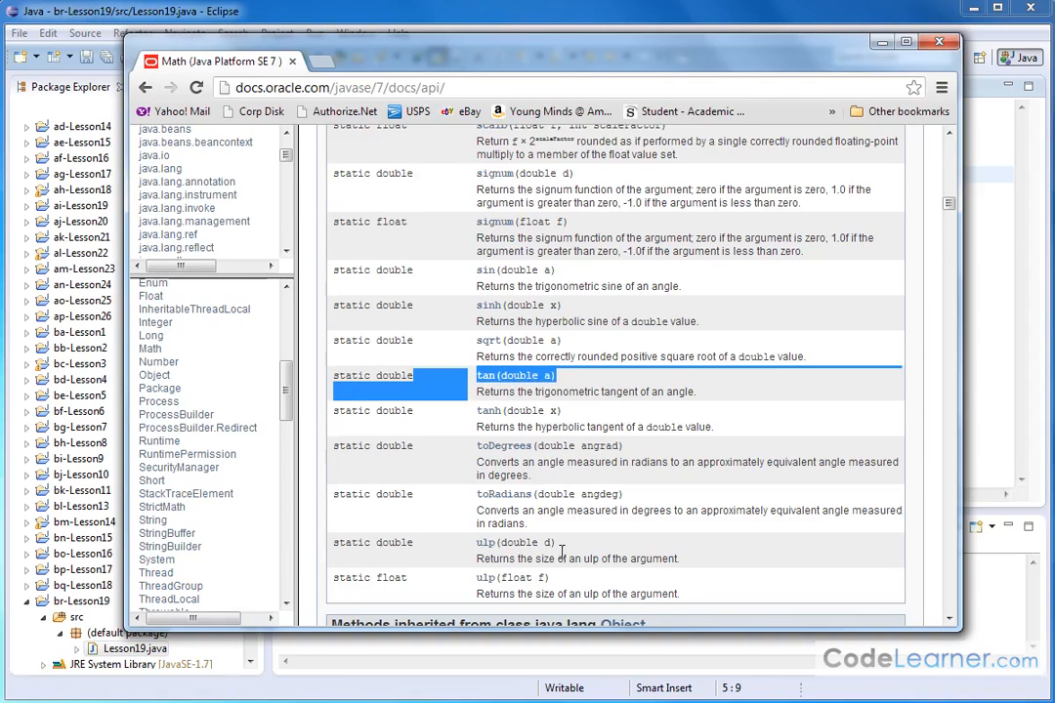
Write System.out.println(Math.sin(45)); inside main of Lesson19
scroll(up, 3)
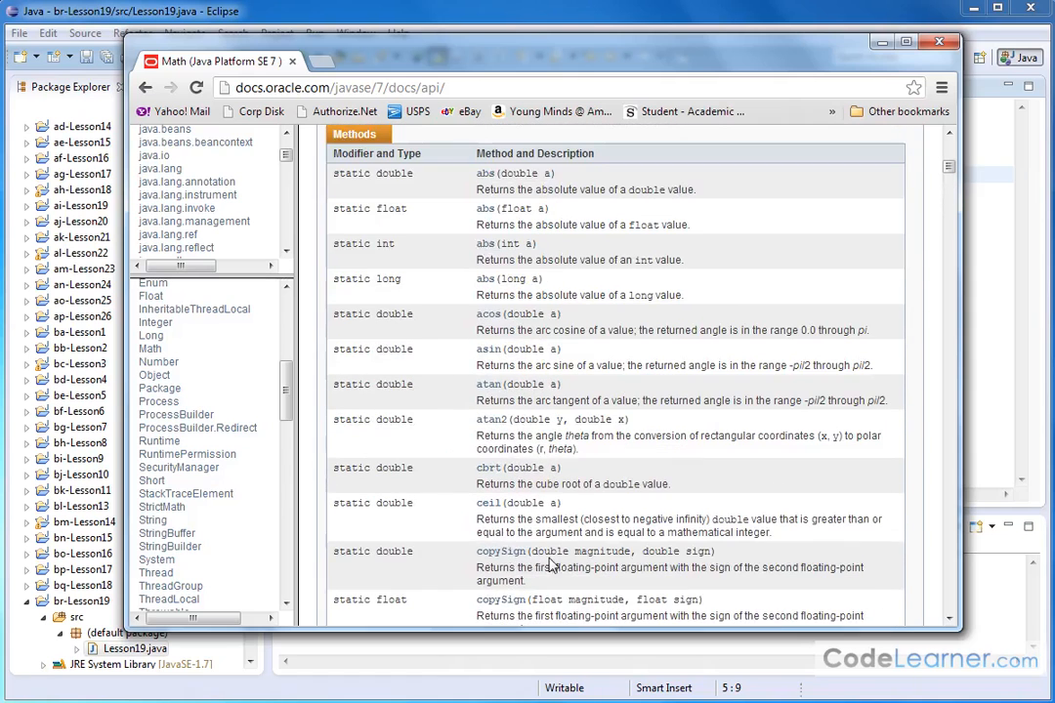
scroll(down, 3)
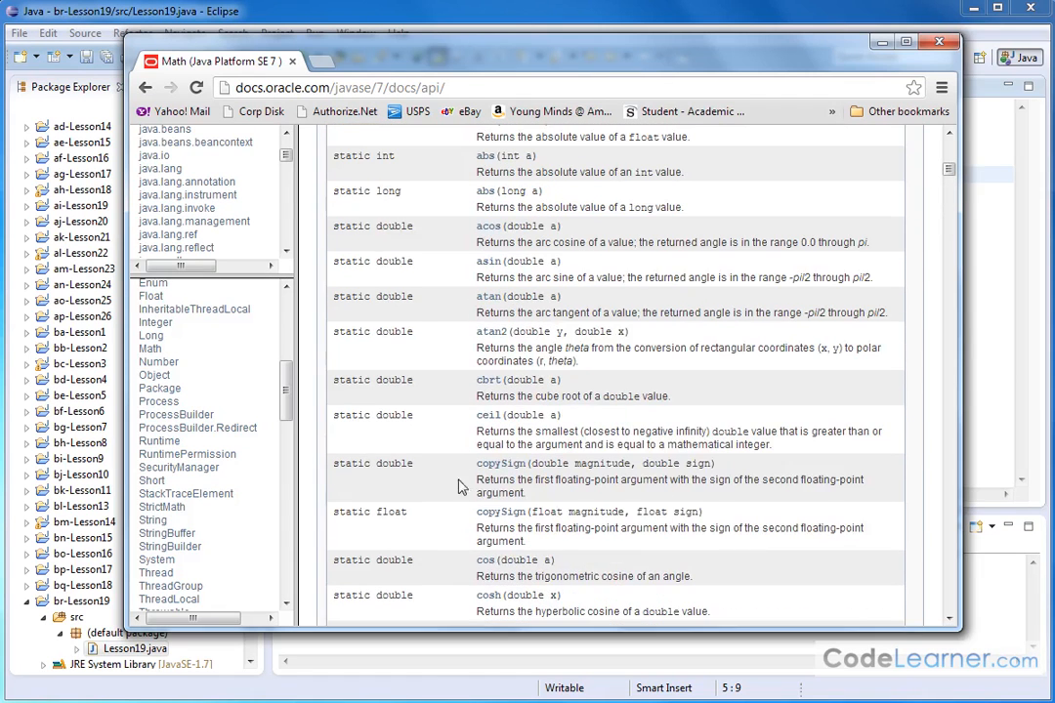
mouse_move(580, 567)
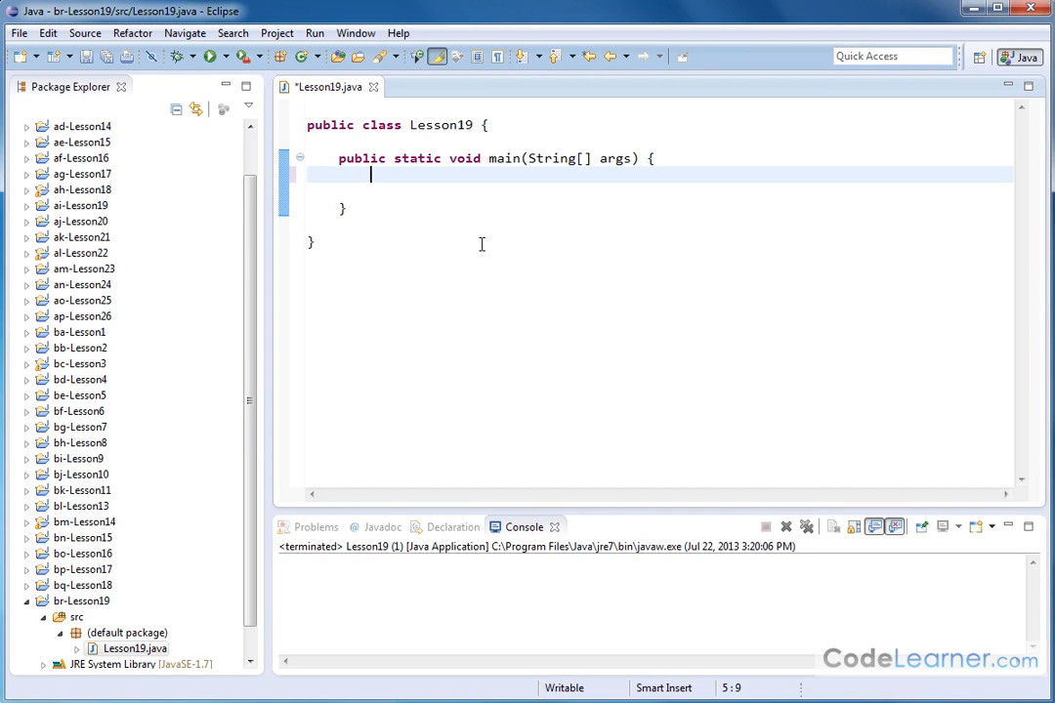
text(S)
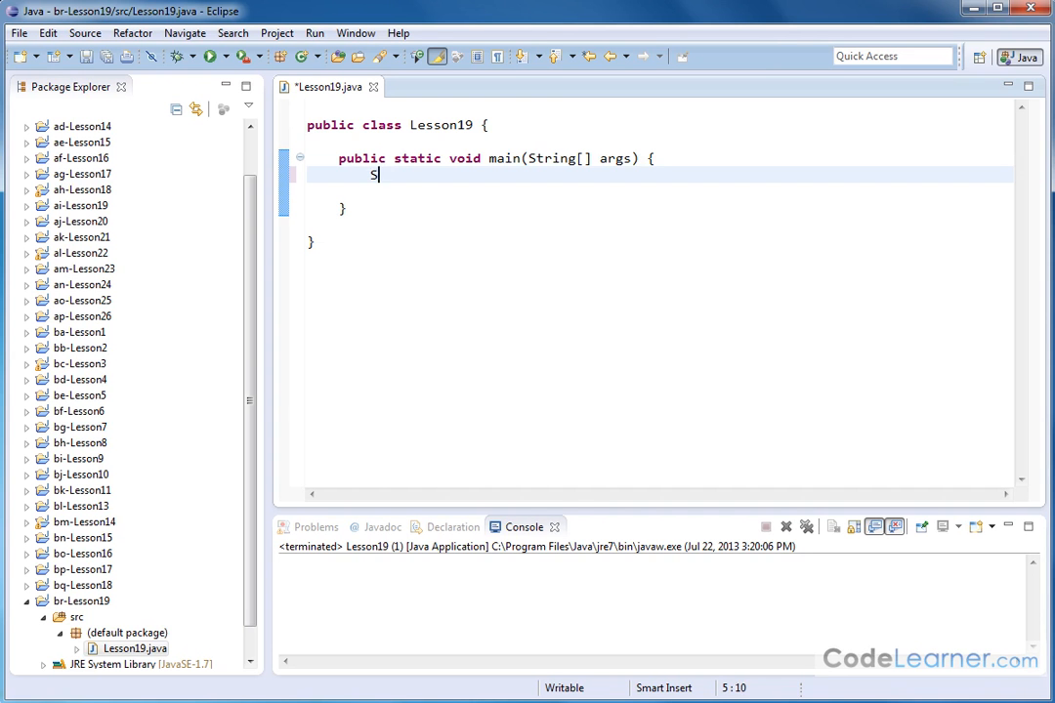
text(ystem.out.println(x)
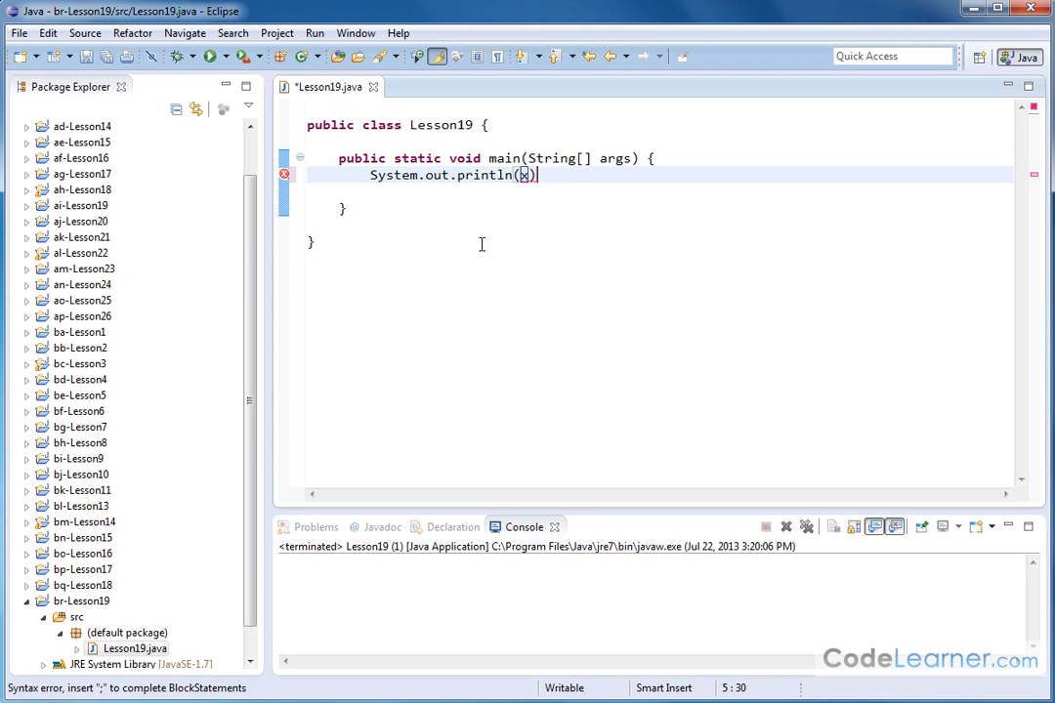
text(;)
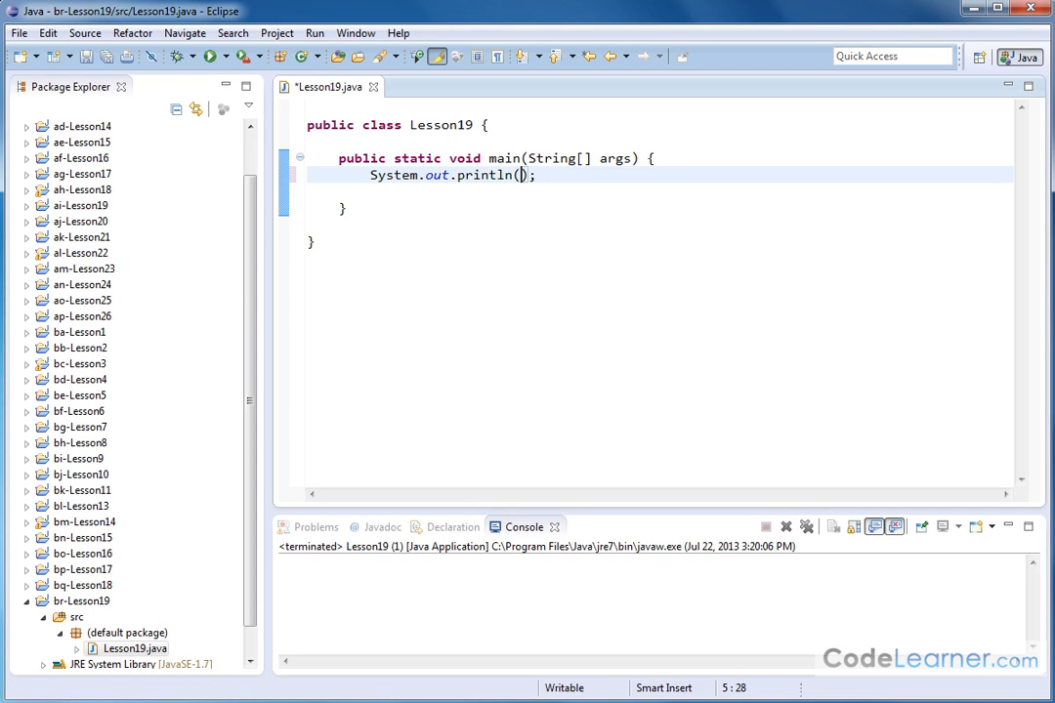
text(Math)
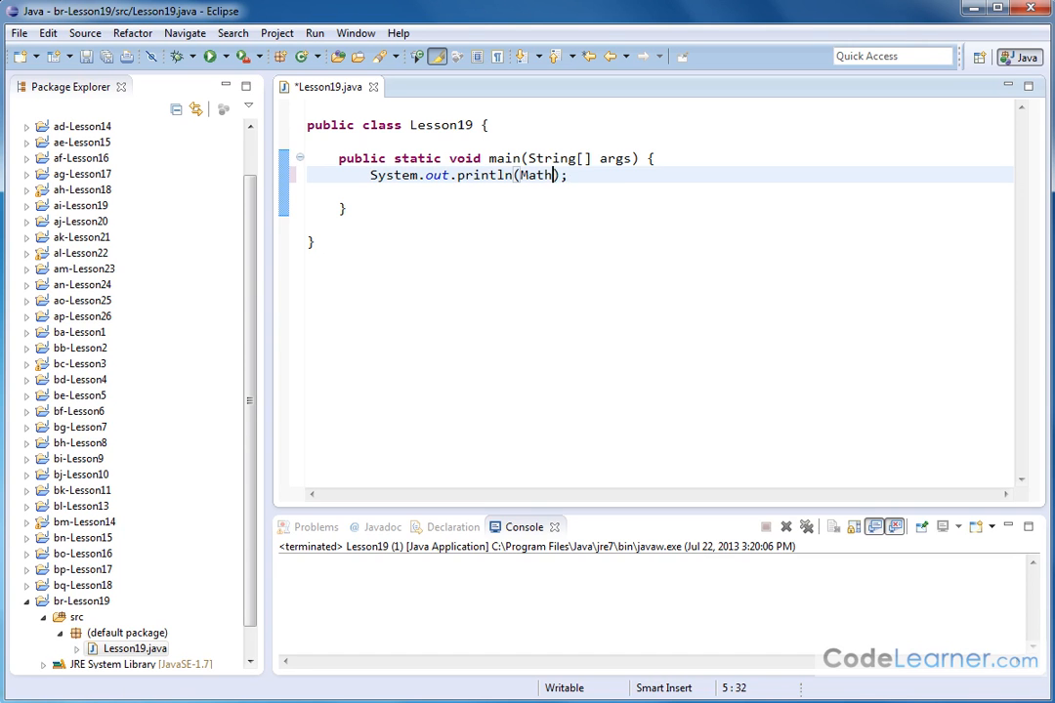
text(.sin())
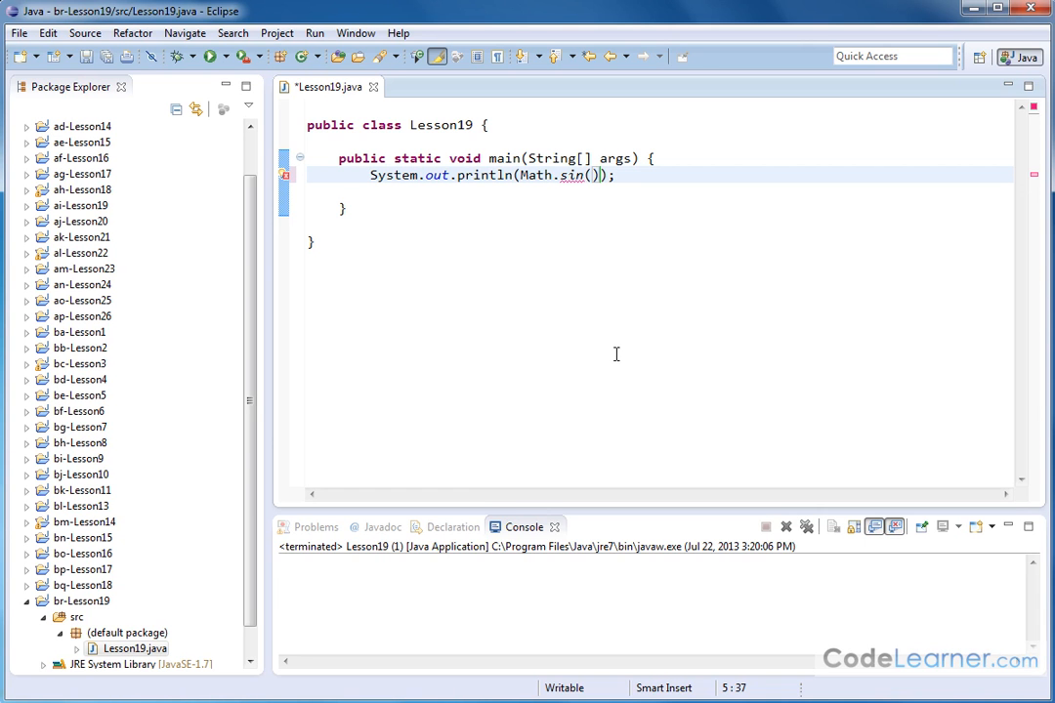
text(45)
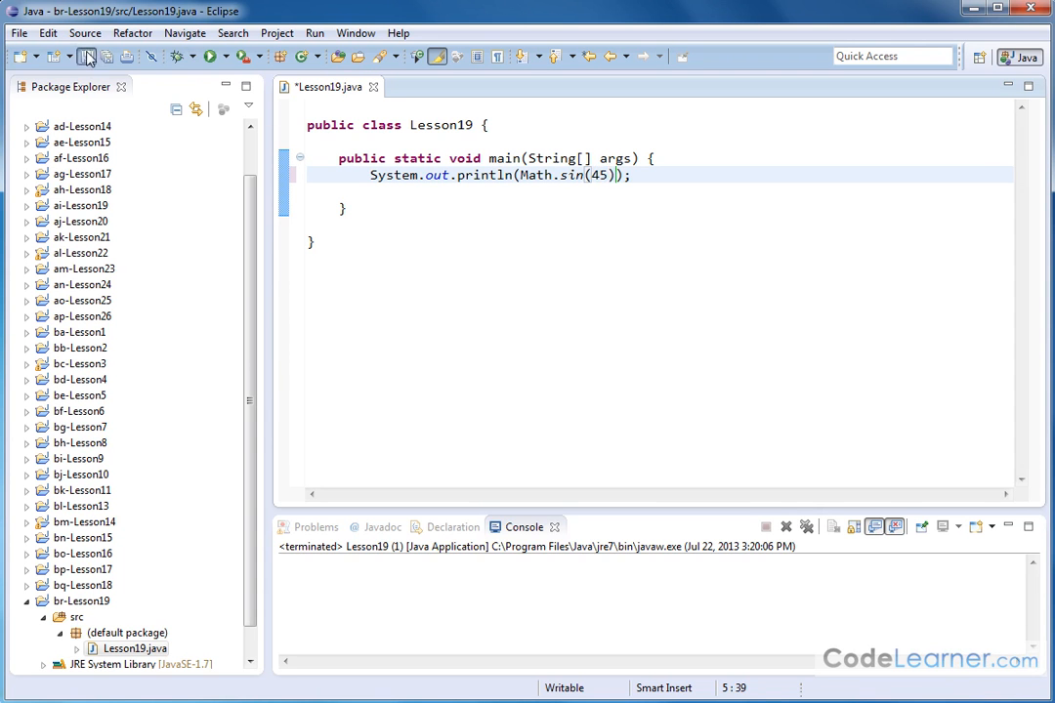
Save and run Lesson19, getting 0.8509035245341184 for sin(45) in the console
click(213, 56)
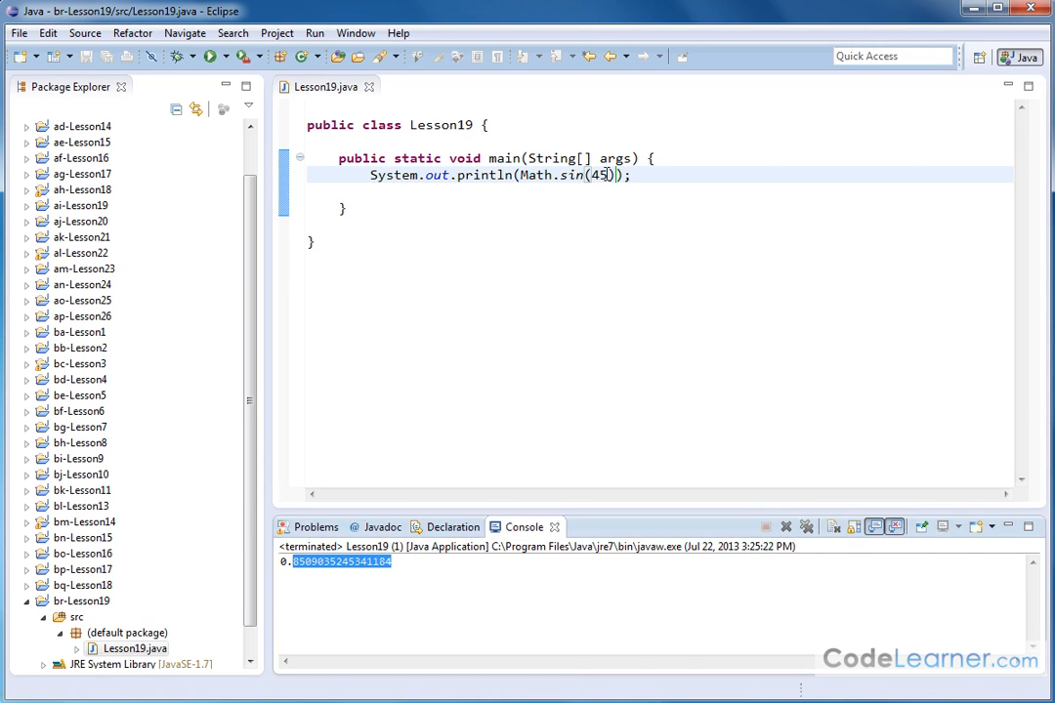
double_click(597, 175)
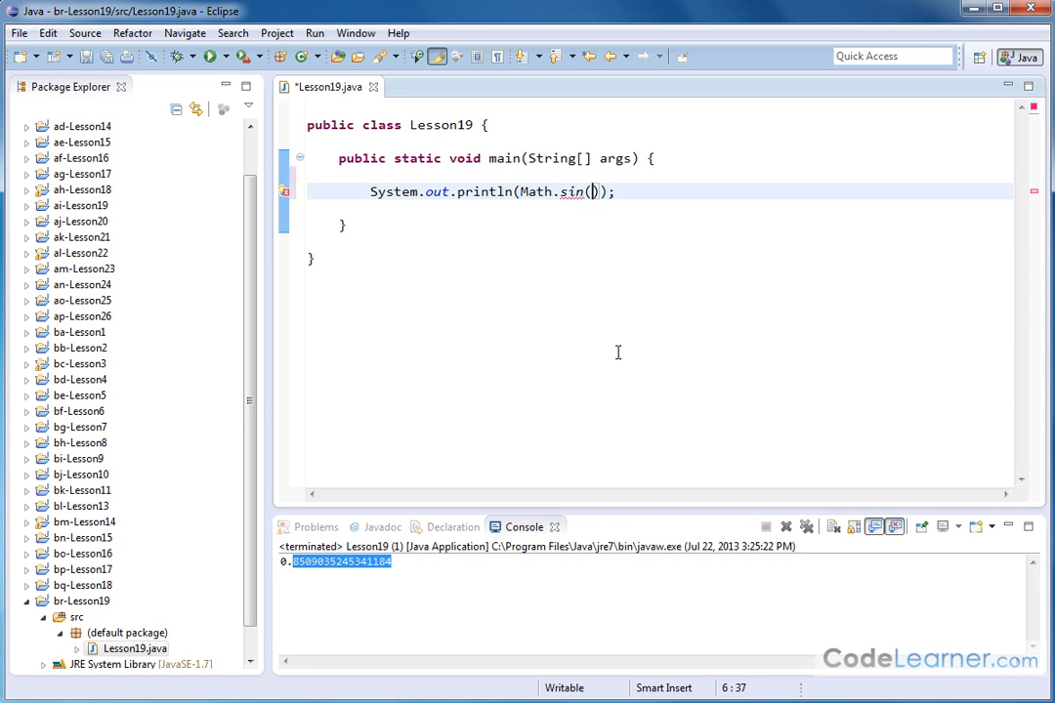
Pass 3.14 to Math.sin and run, printing 0.0015926529164868282
text(3.14)
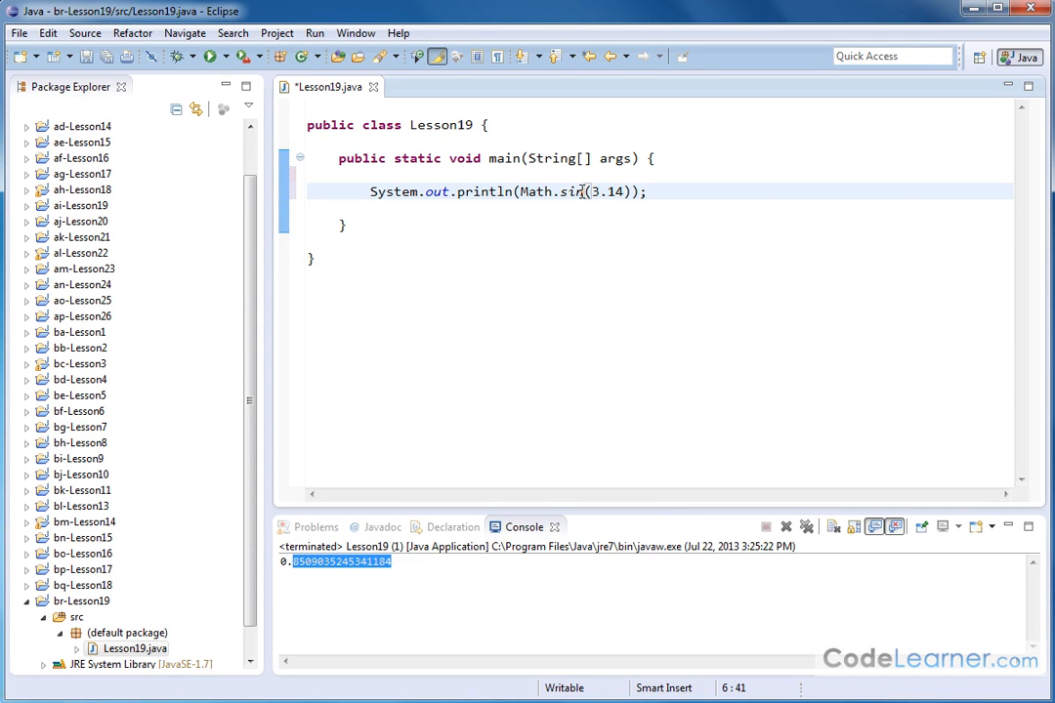
mouse_move(208, 55)
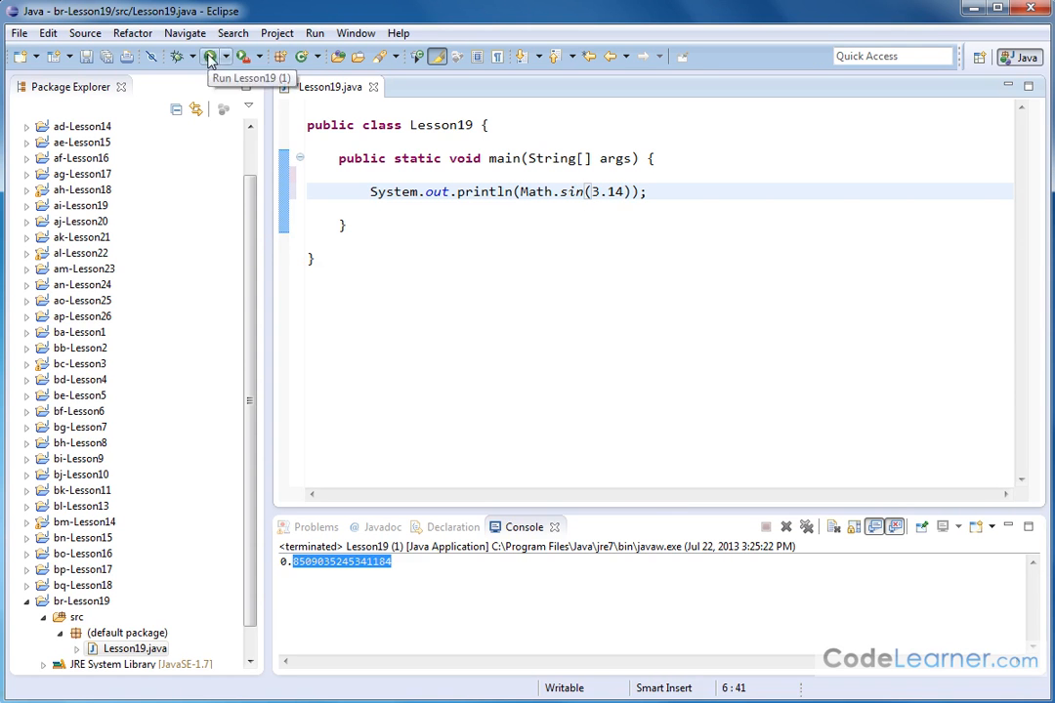
click(207, 56)
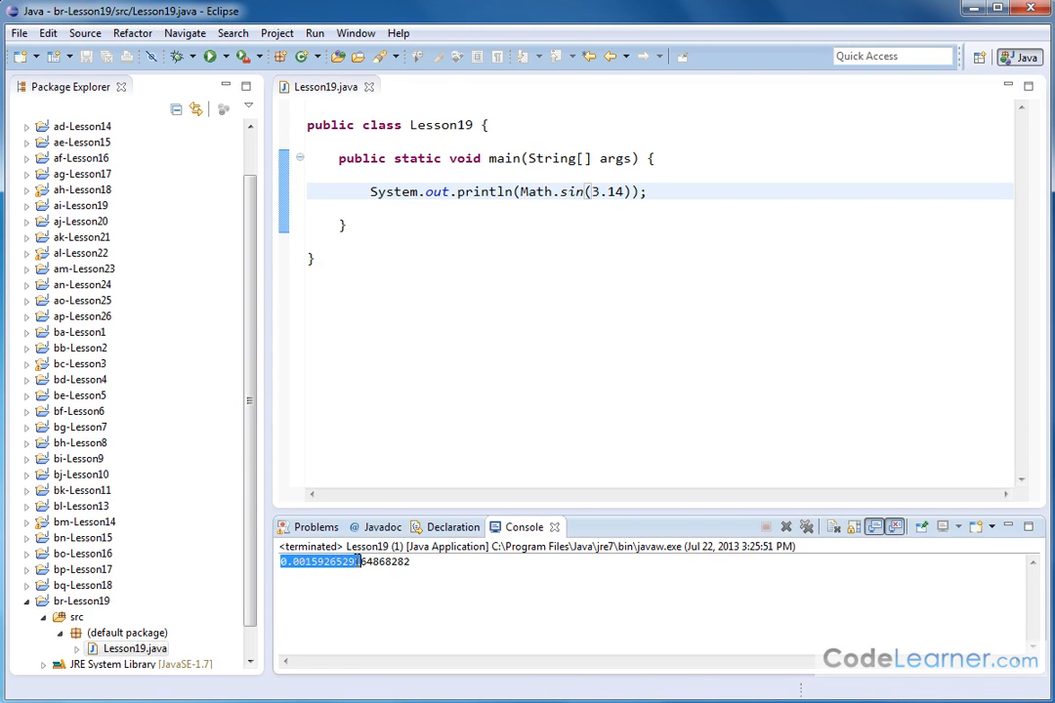
click(621, 192)
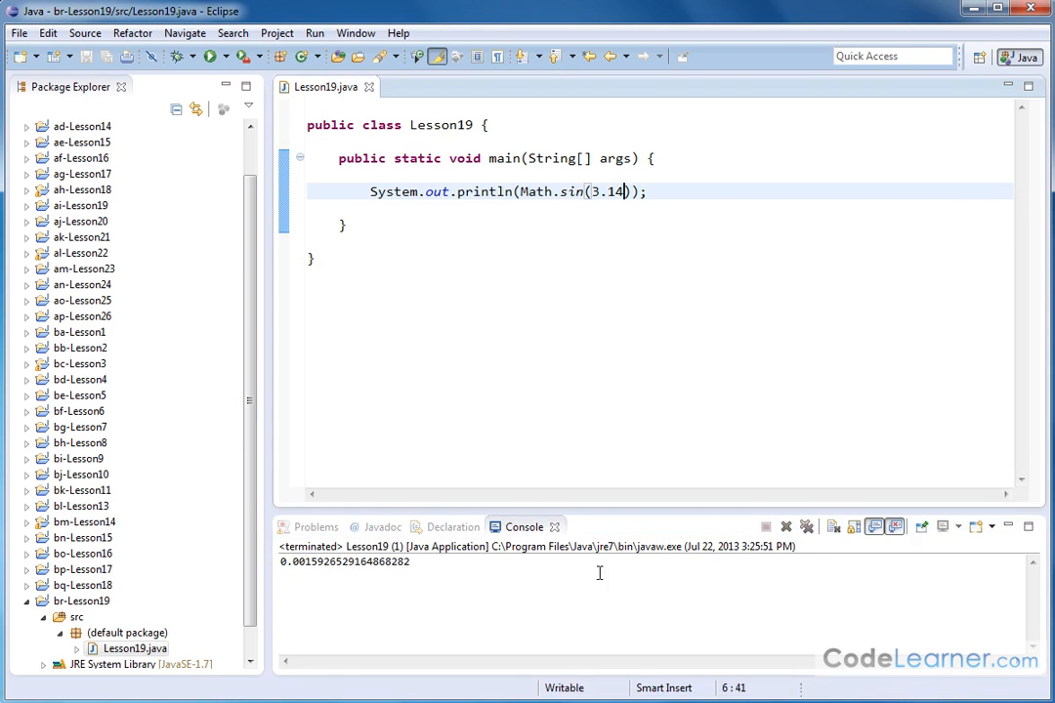
double_click(611, 192)
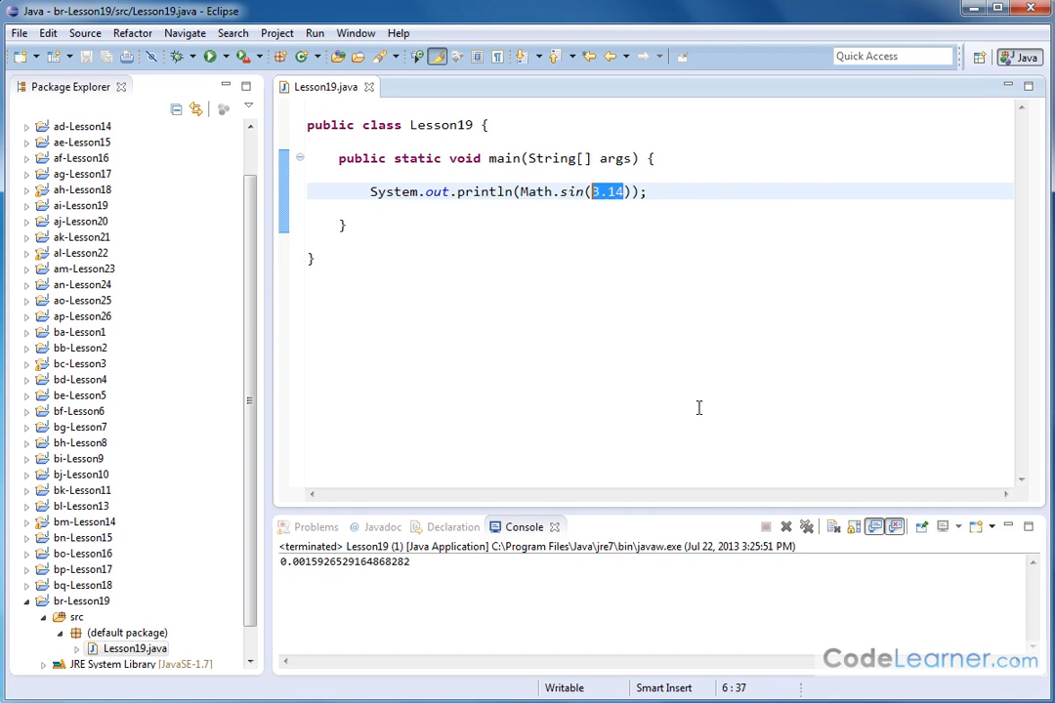
Use Math.PI as the argument (1.2246467991473532E-16), then switch sin to cos (-1.0)
text(Math.)
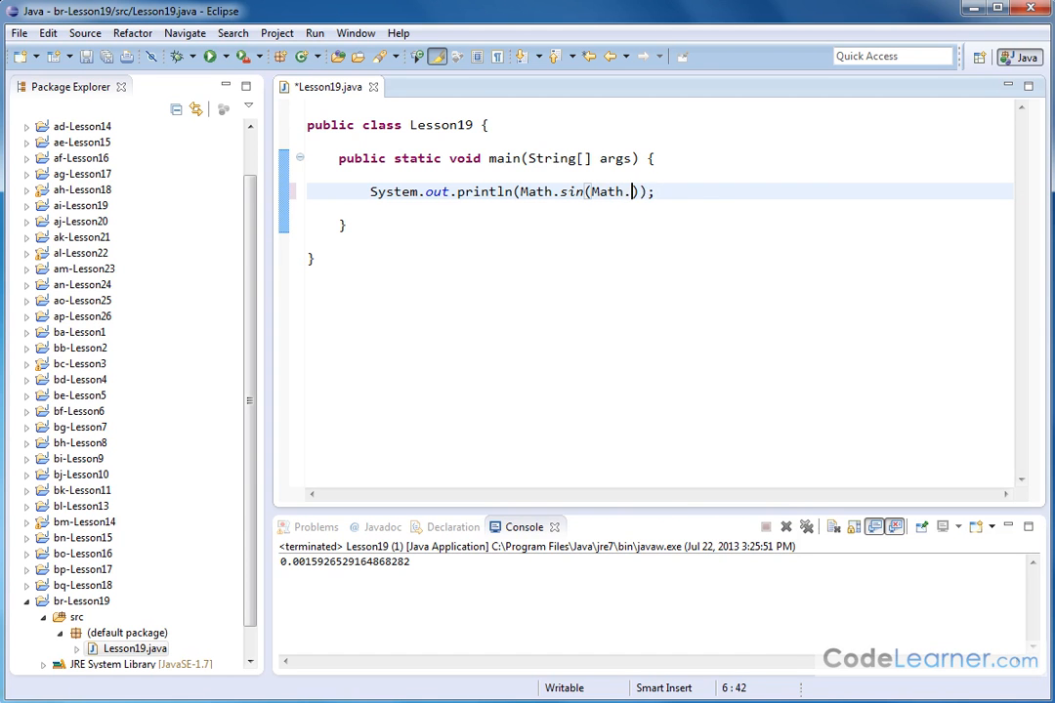
text(PI)
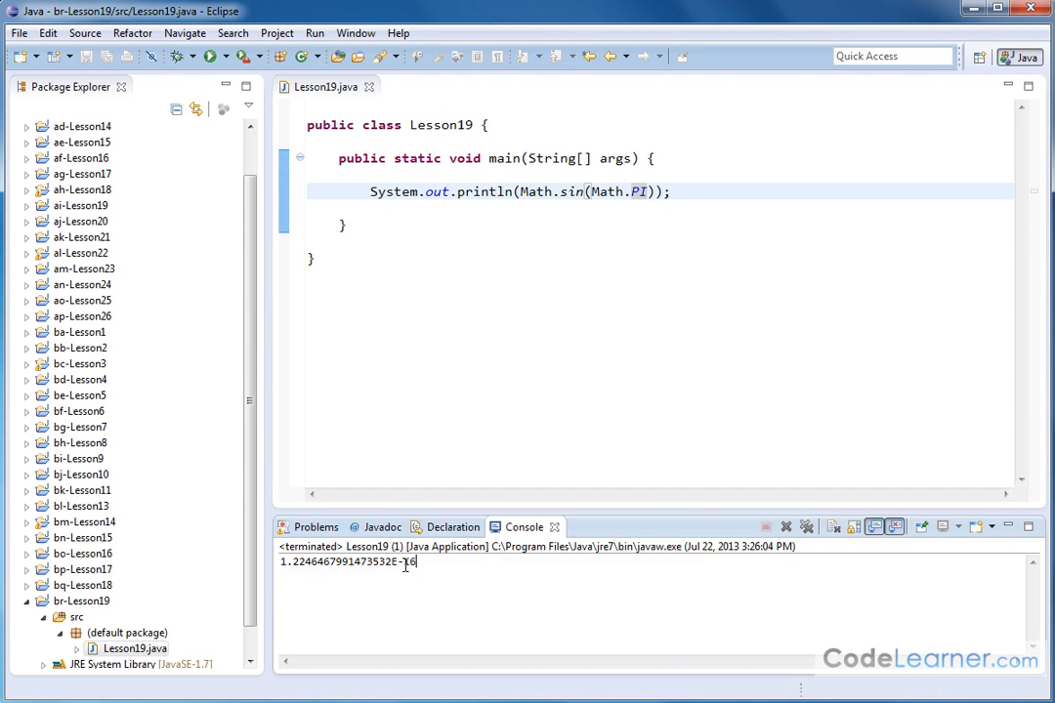
click(615, 404)
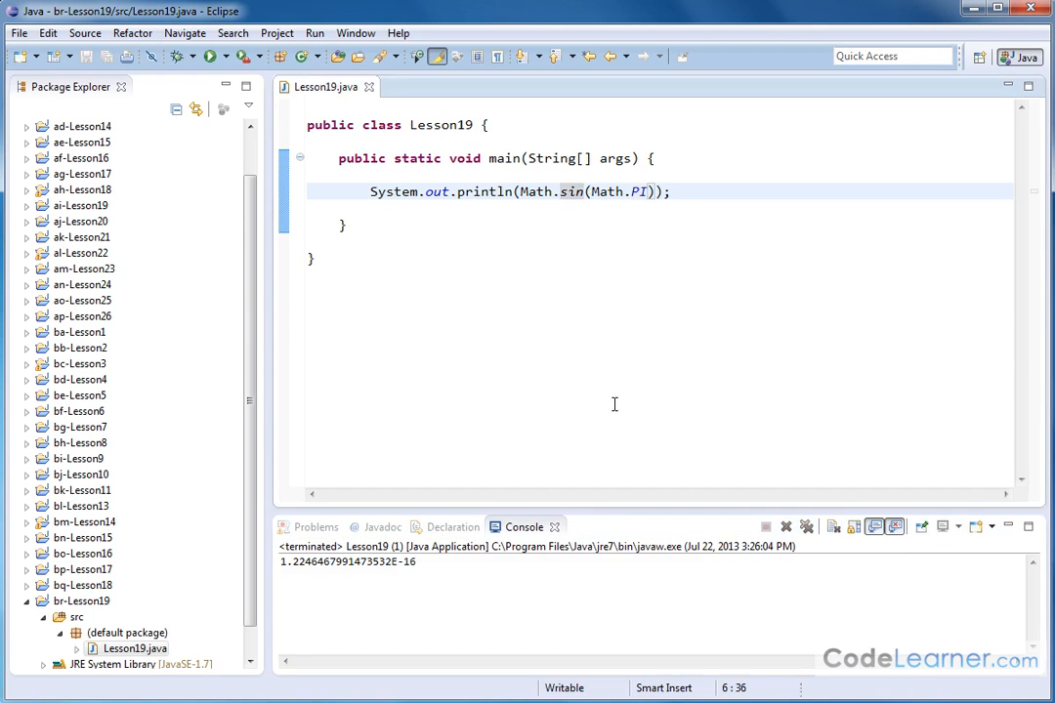
text(co)
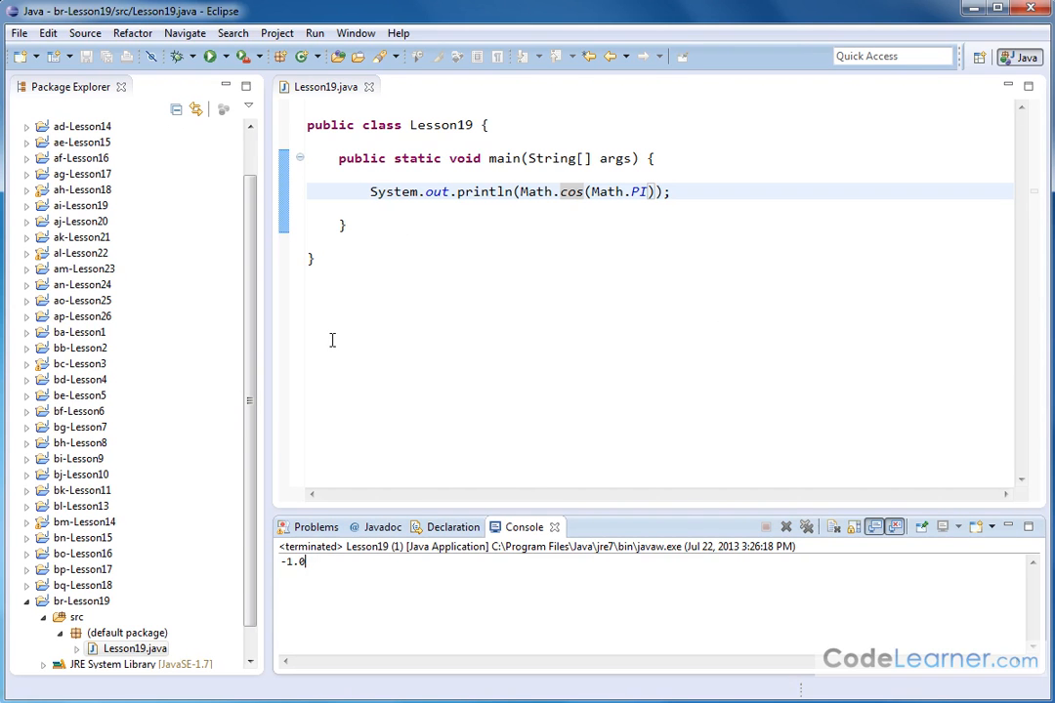
mouse_move(602, 192)
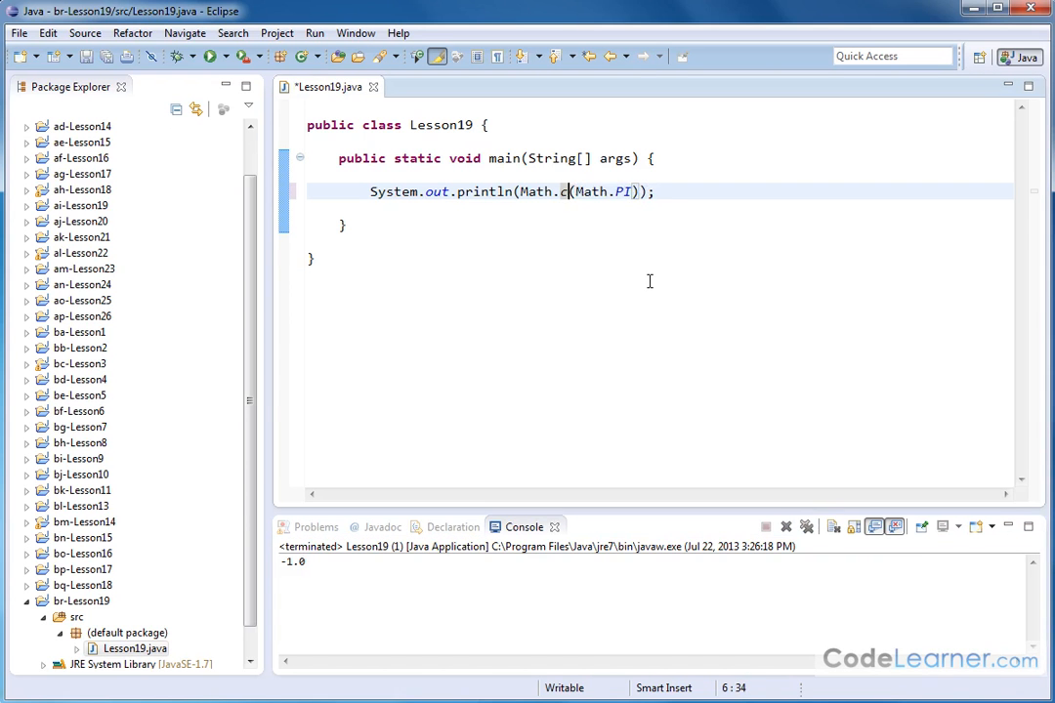
Compute sin(Math.PI/2) giving 1.0, then run with Math.PI/4 giving 0.7071067811865475
text(sin)
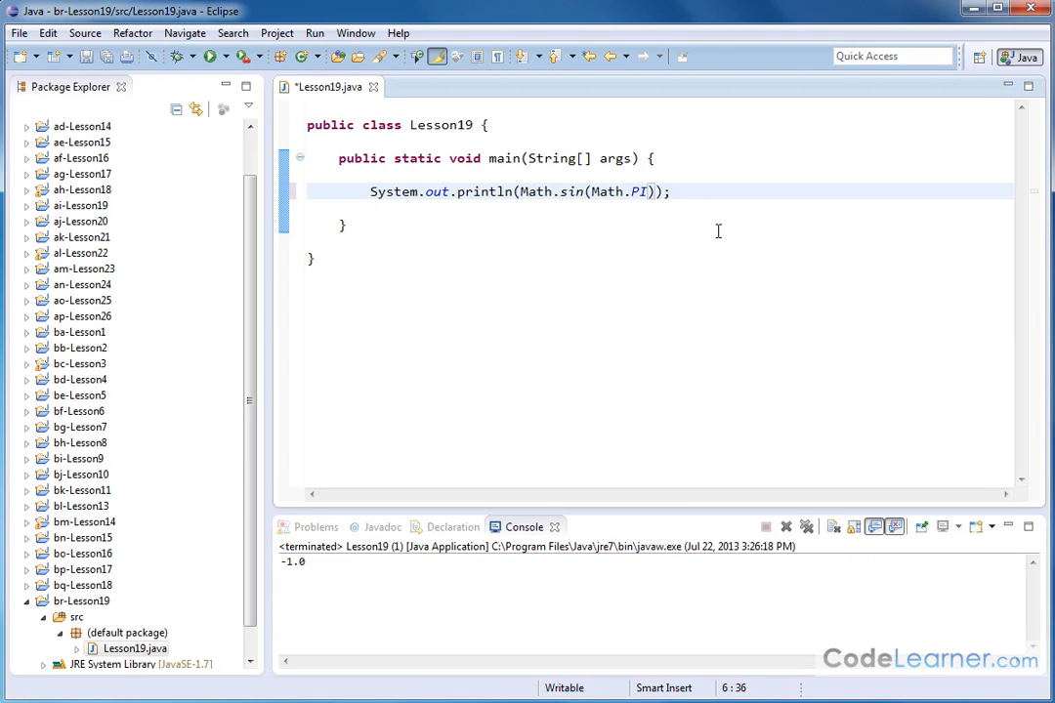
text(/)
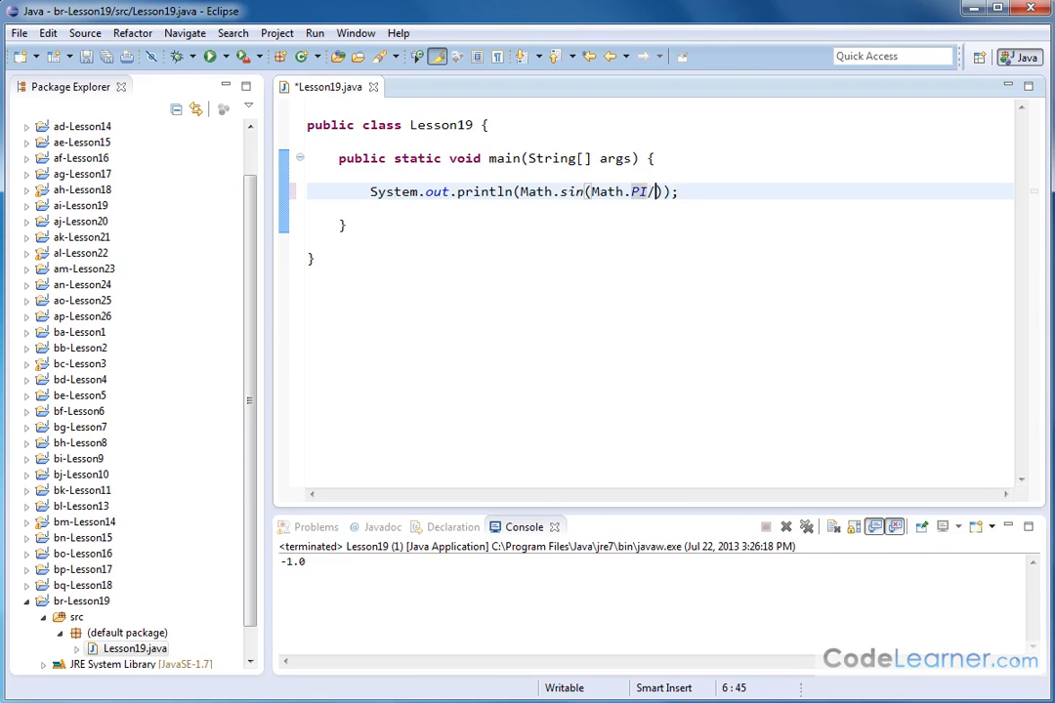
text(2)
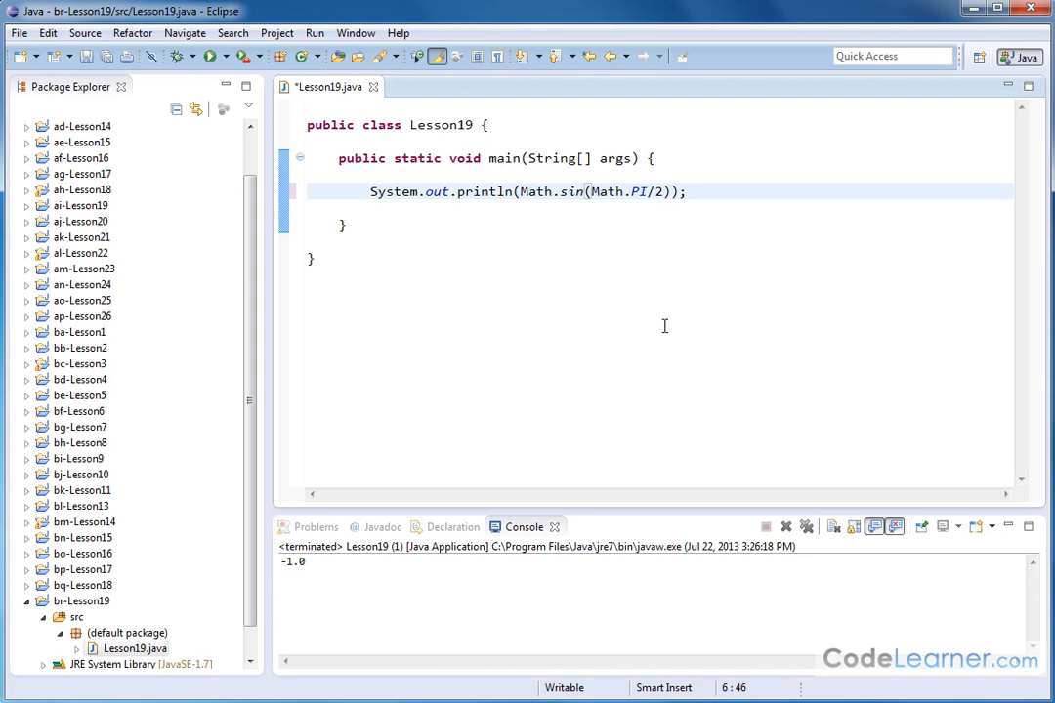
mouse_move(561, 221)
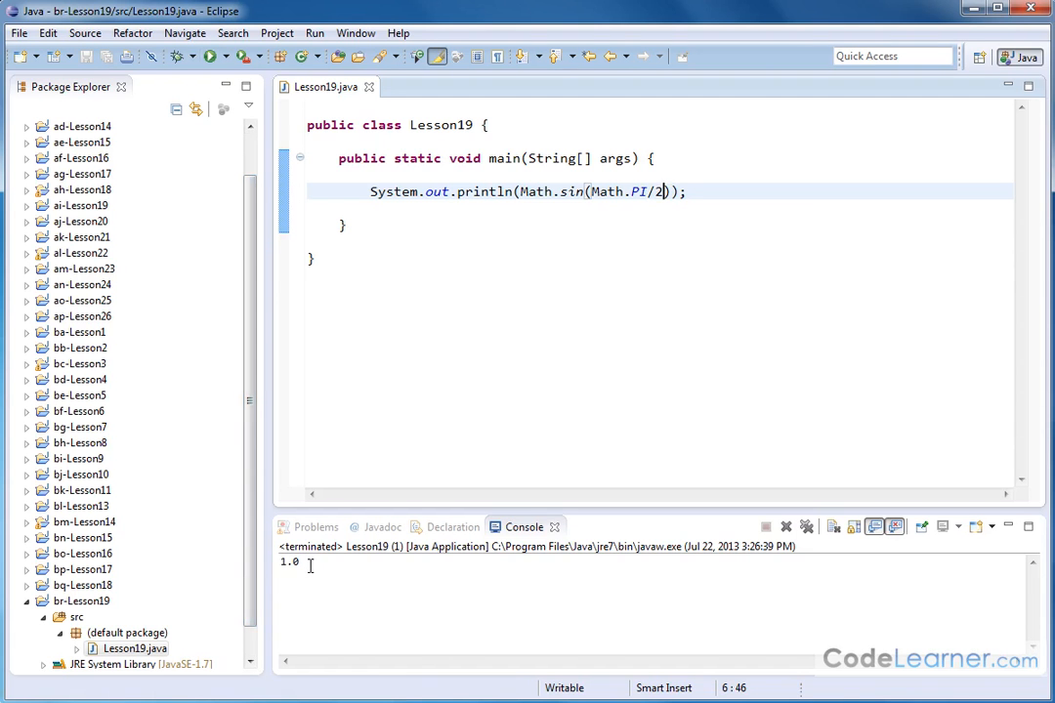
mouse_move(579, 211)
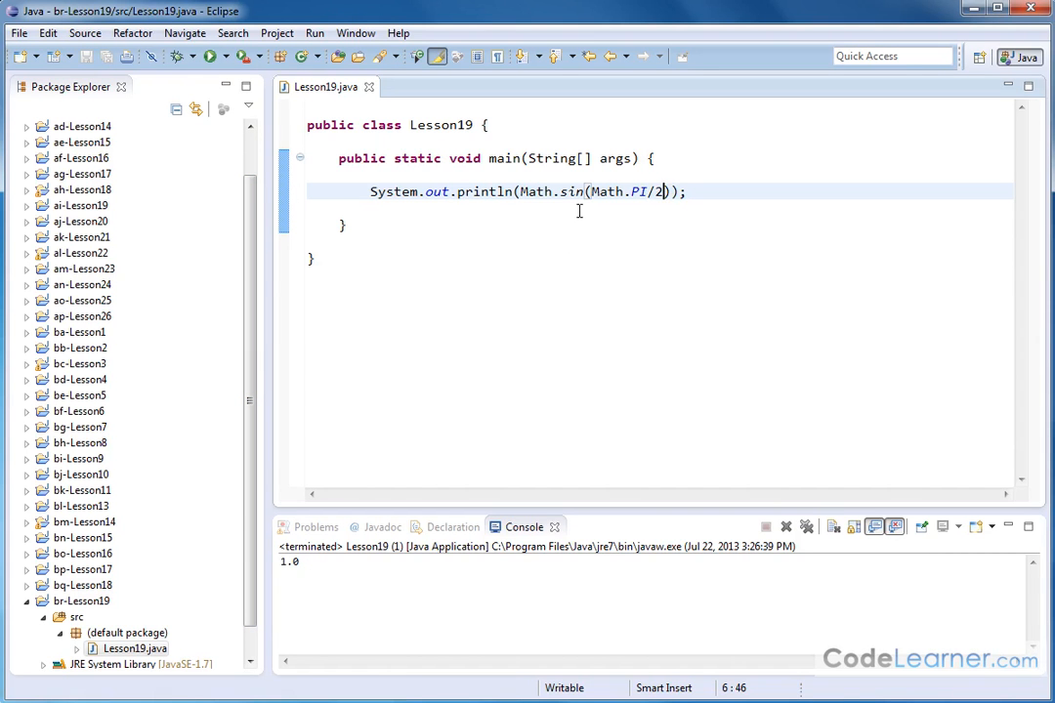
mouse_move(575, 205)
text(4)
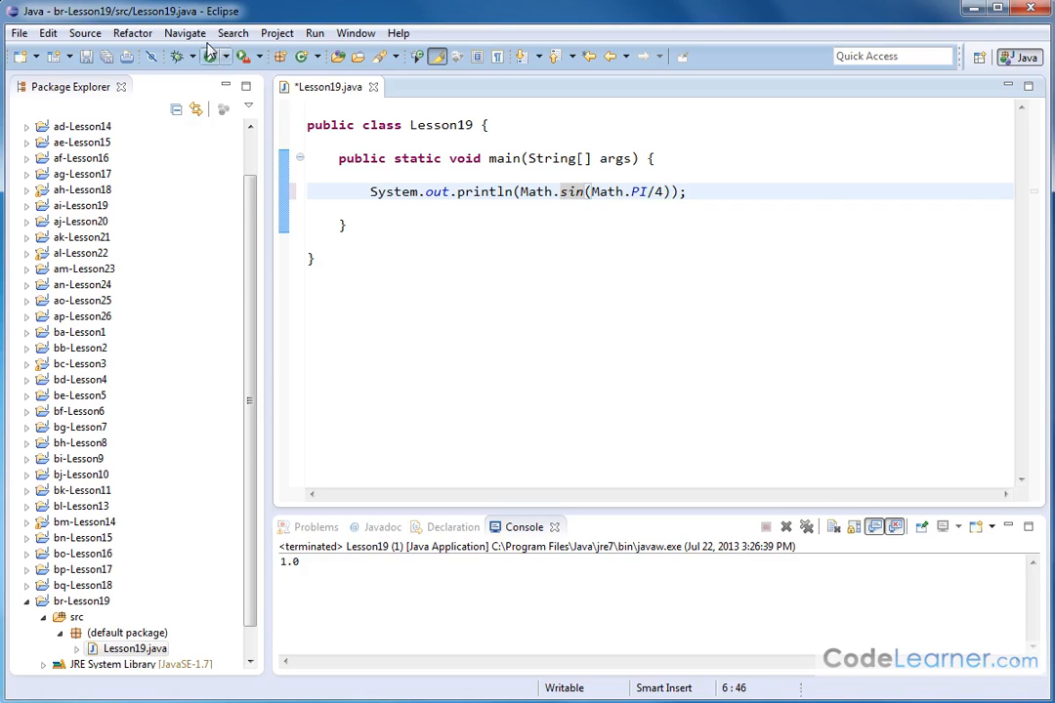
click(205, 56)
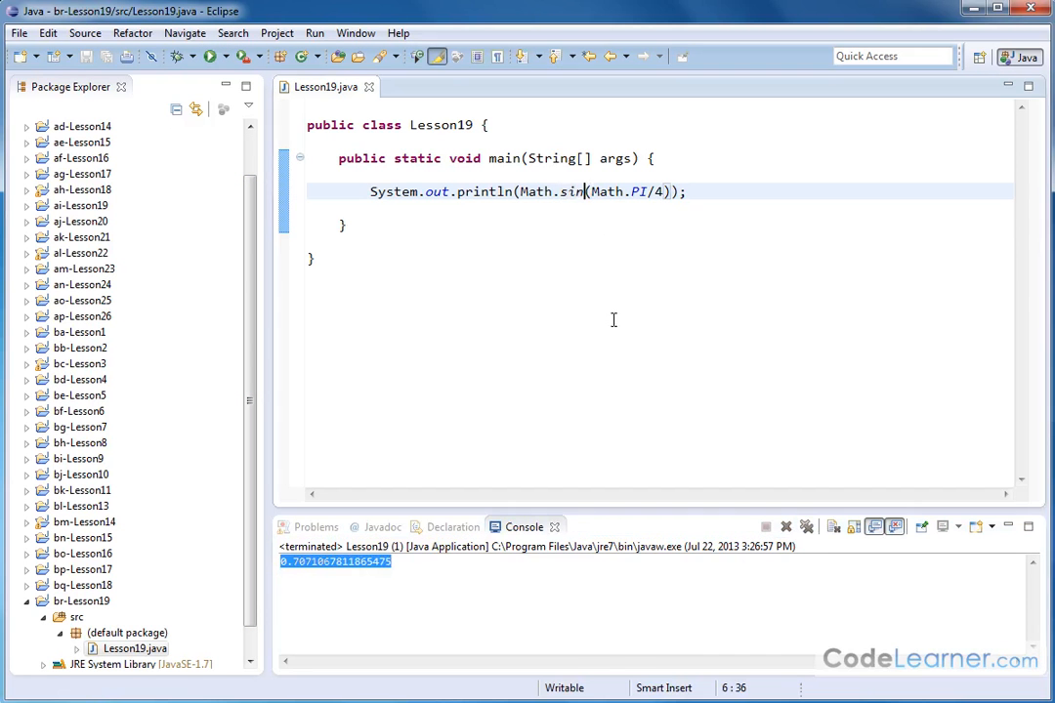
Swap sin for tan and run, printing 0.9999999999999999 for tan(PI/4)
text(tan)
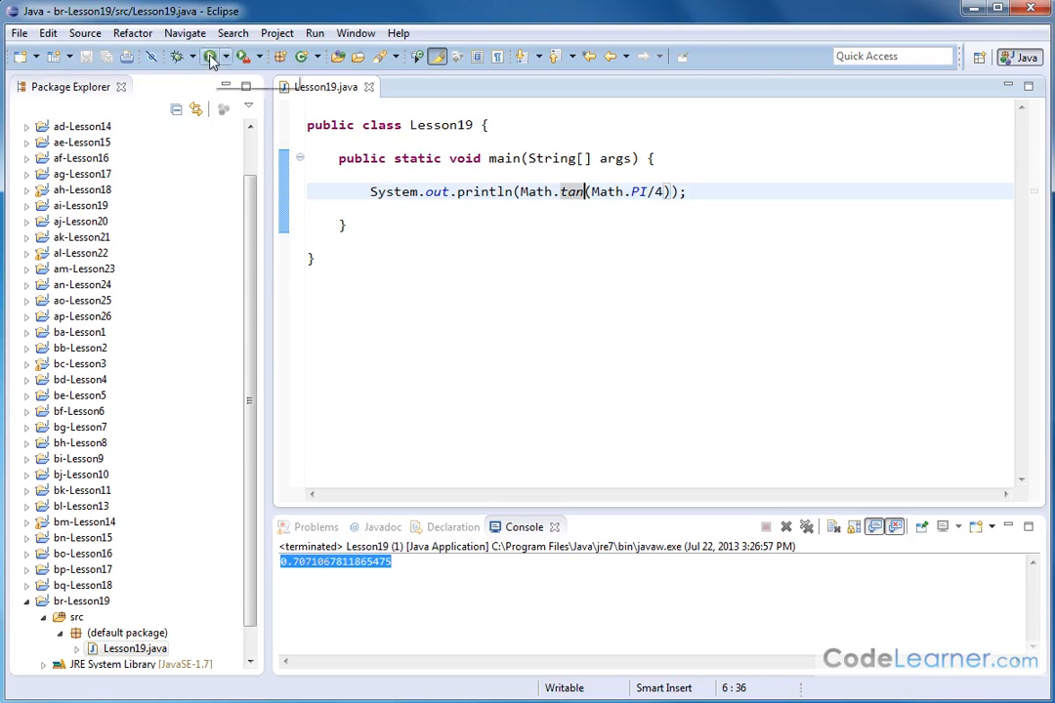
click(209, 56)
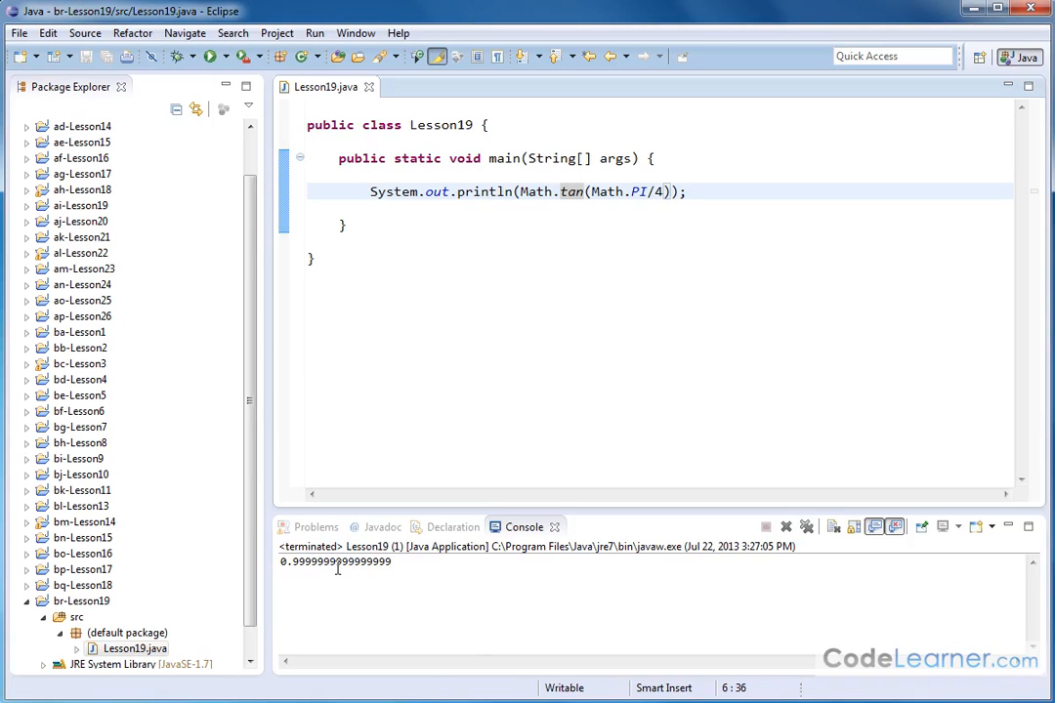
mouse_move(639, 354)
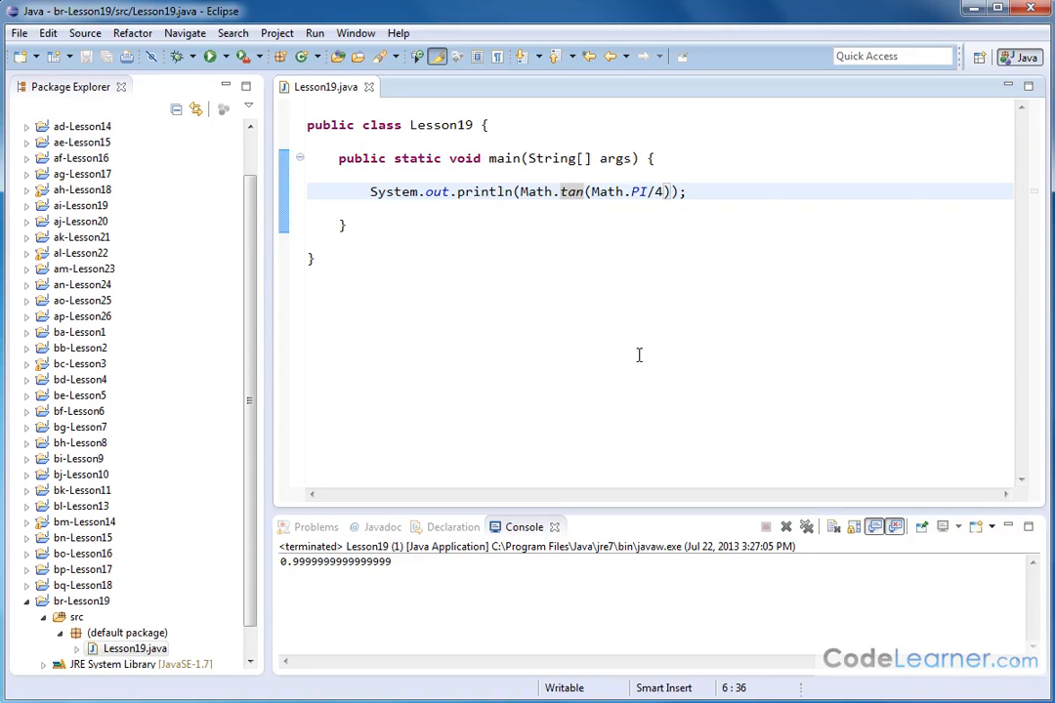
mouse_move(624, 341)
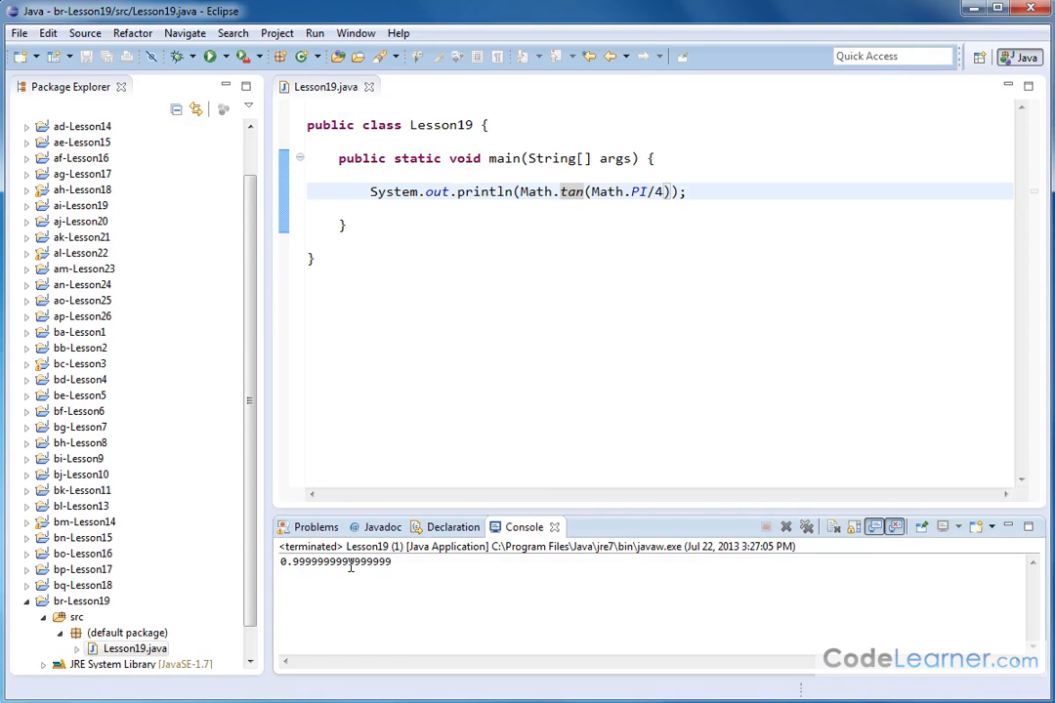
mouse_move(557, 192)
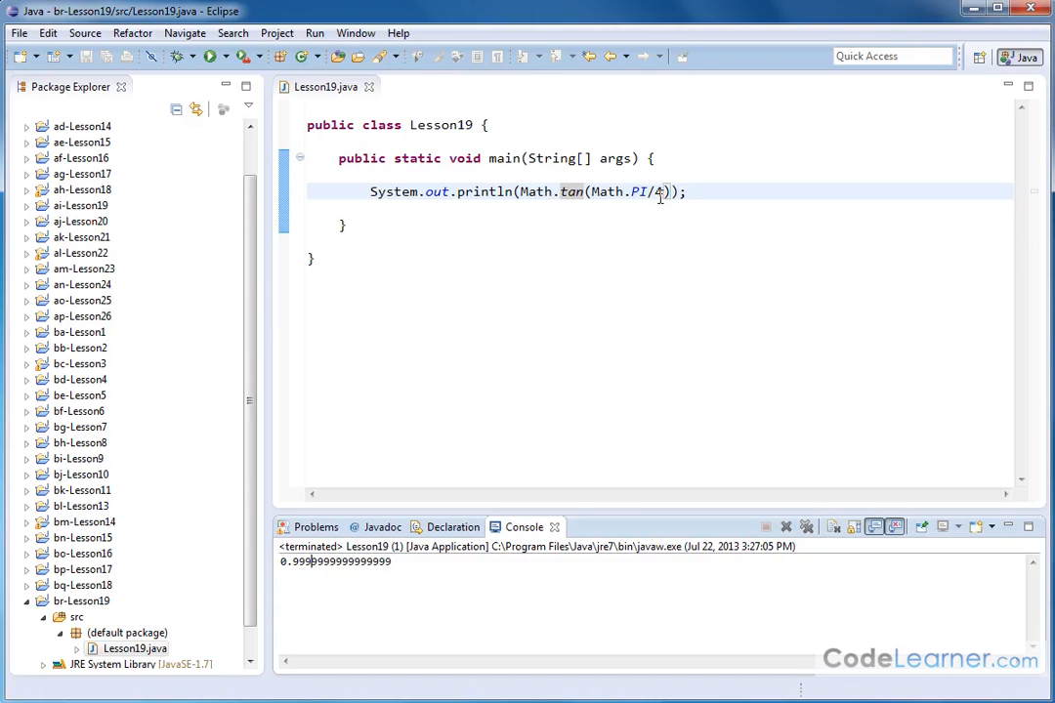
mouse_move(640, 362)
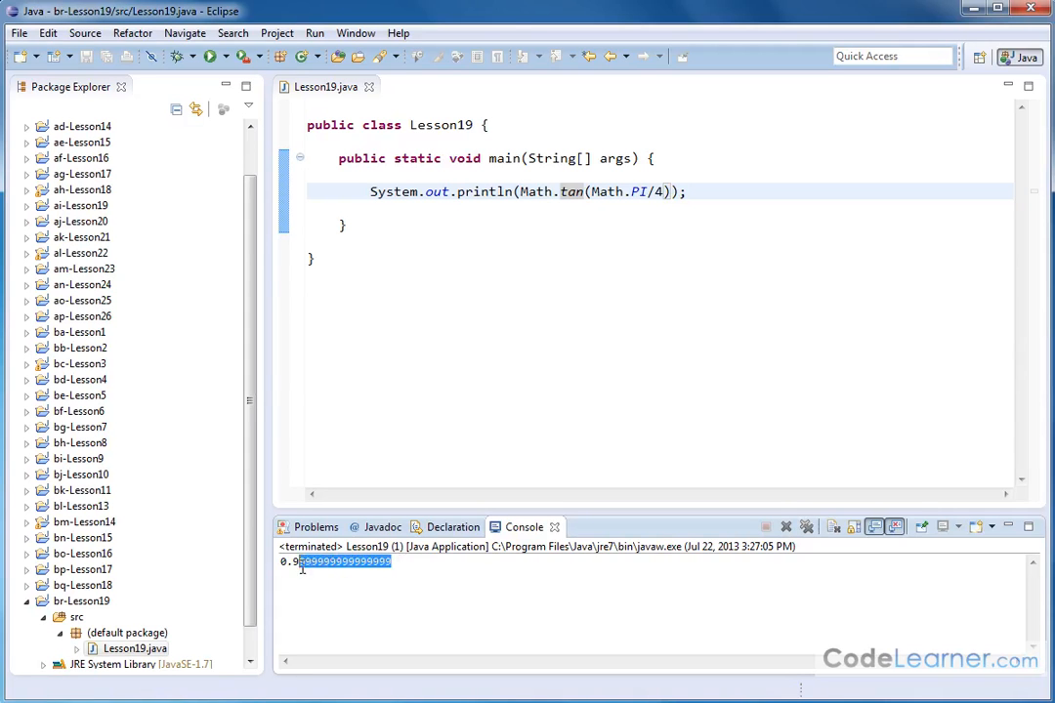
mouse_move(427, 555)
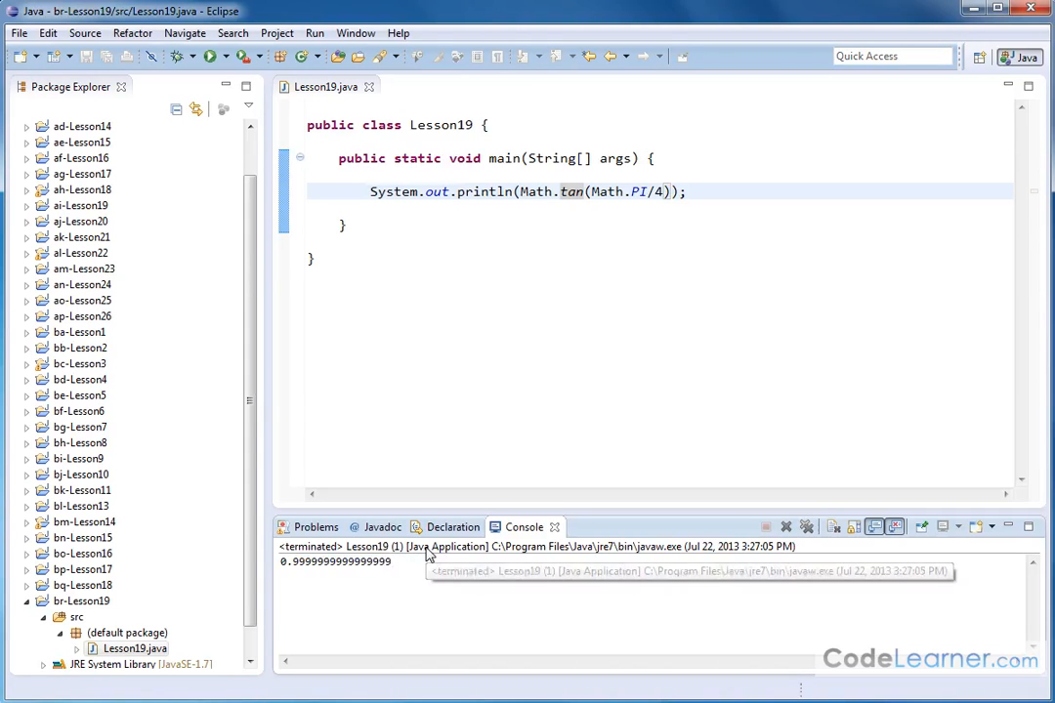
mouse_move(440, 582)
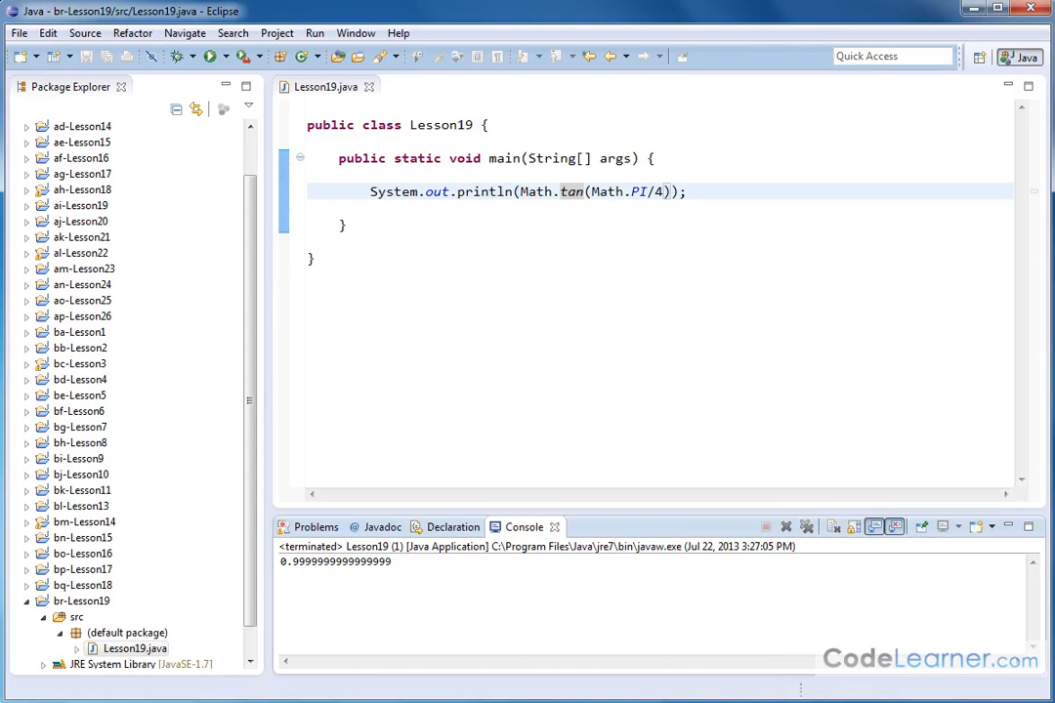
mouse_move(679, 288)
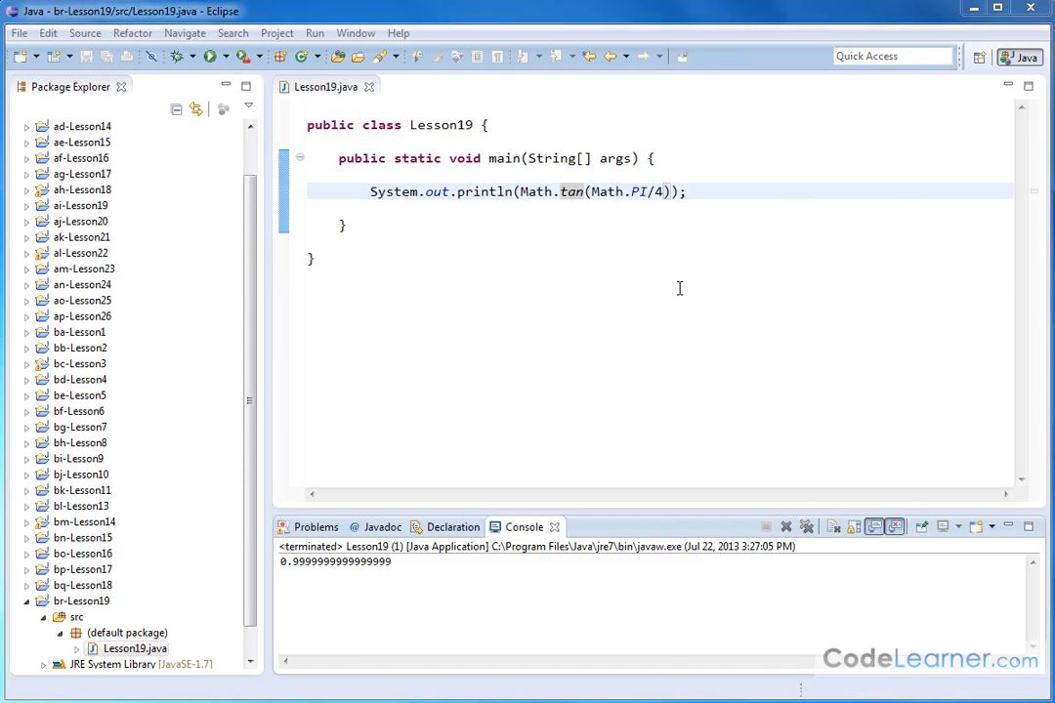
mouse_move(573, 192)
text(cos)
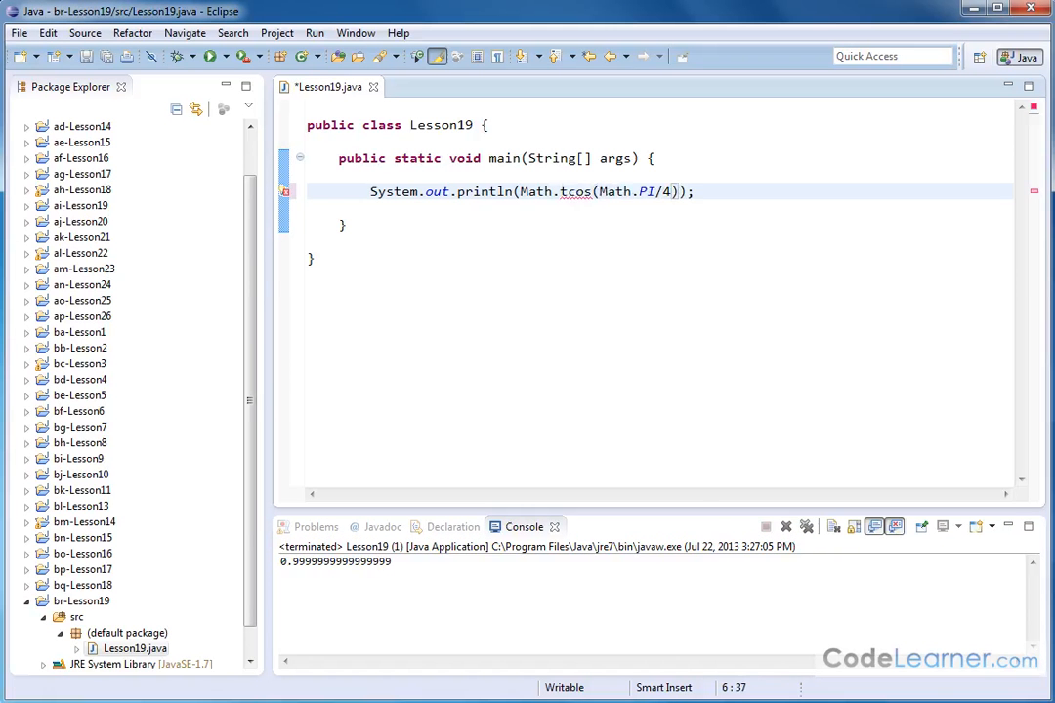
Replace Math.PI/4 with 45 in the cos call and run, printing 0.5253219888177297
click(608, 232)
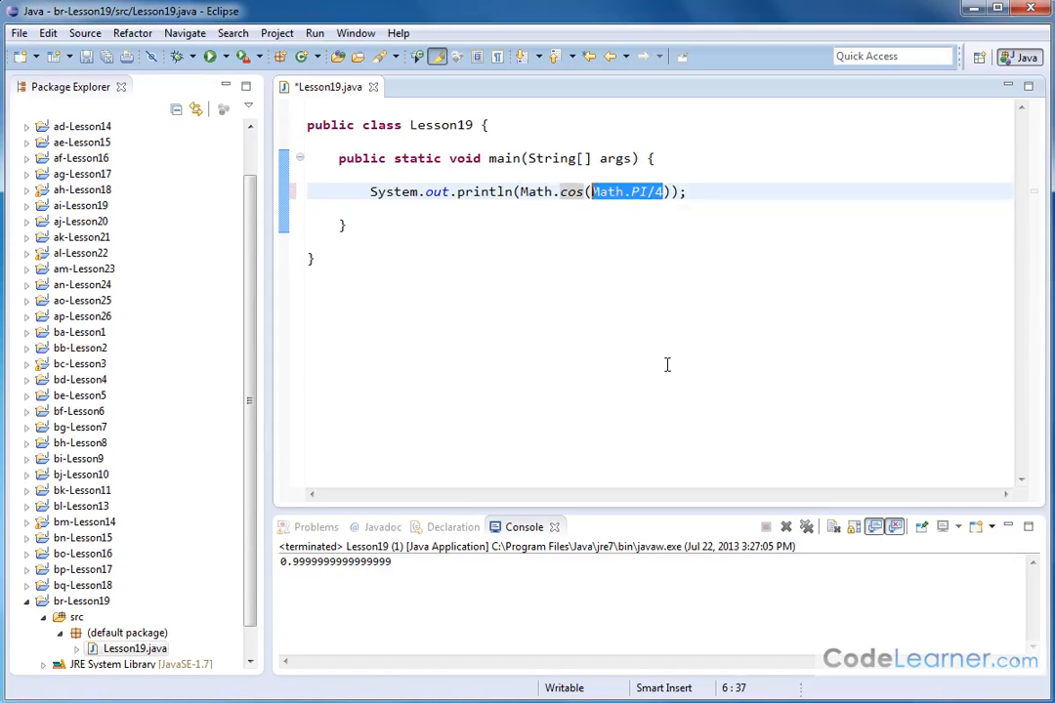
key(Delete)
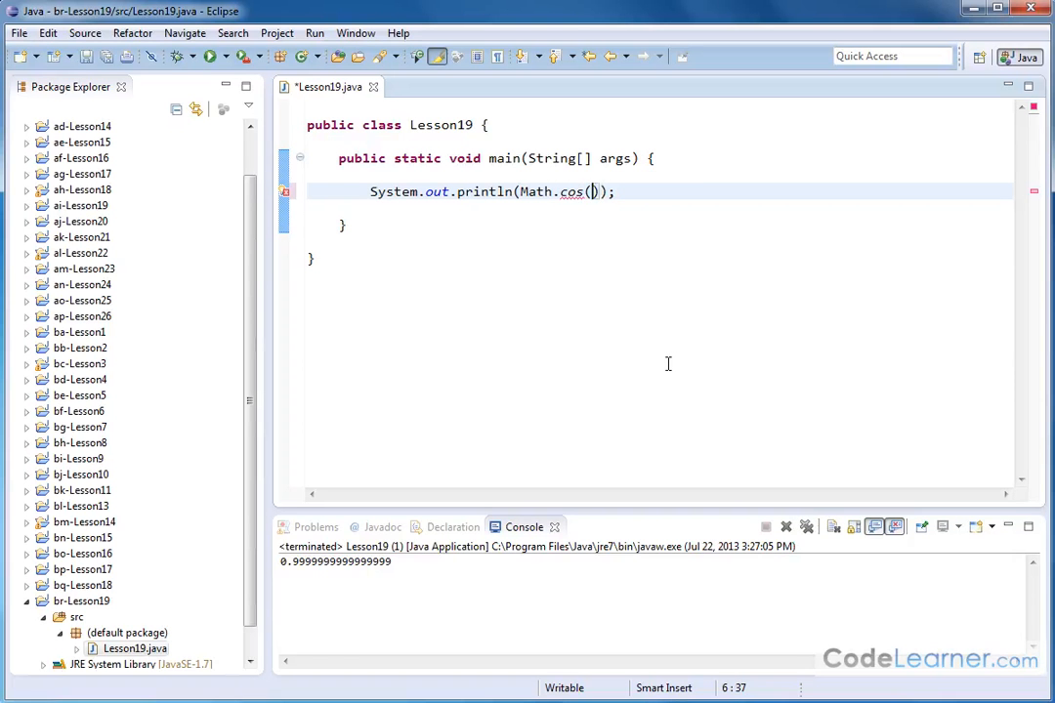
text(45)
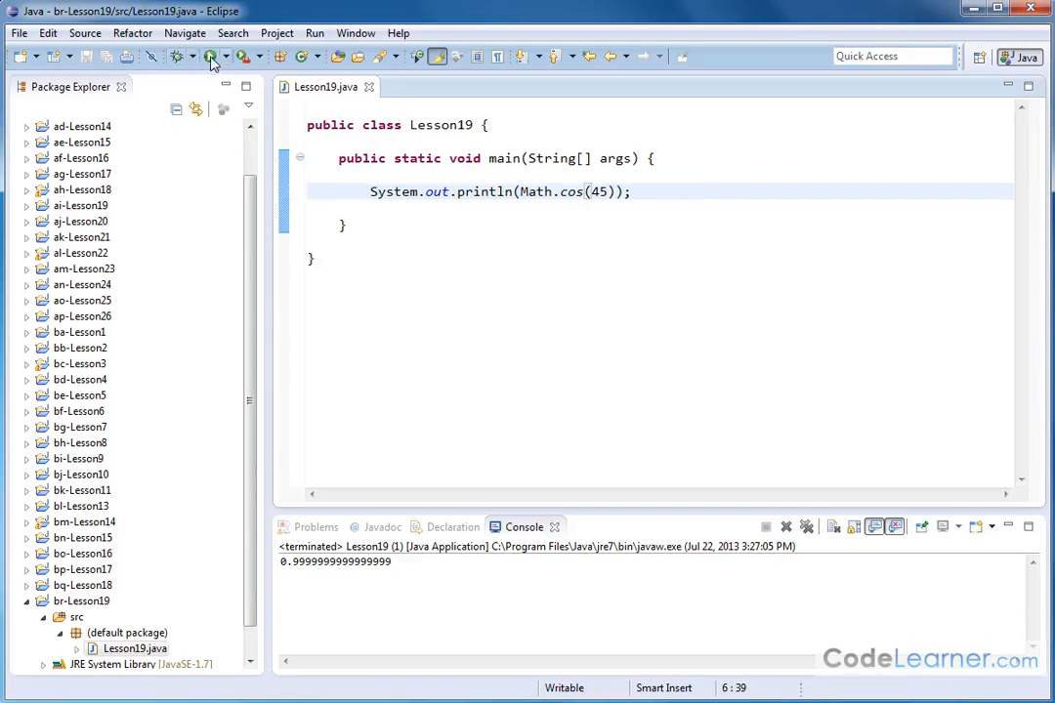
click(205, 55)
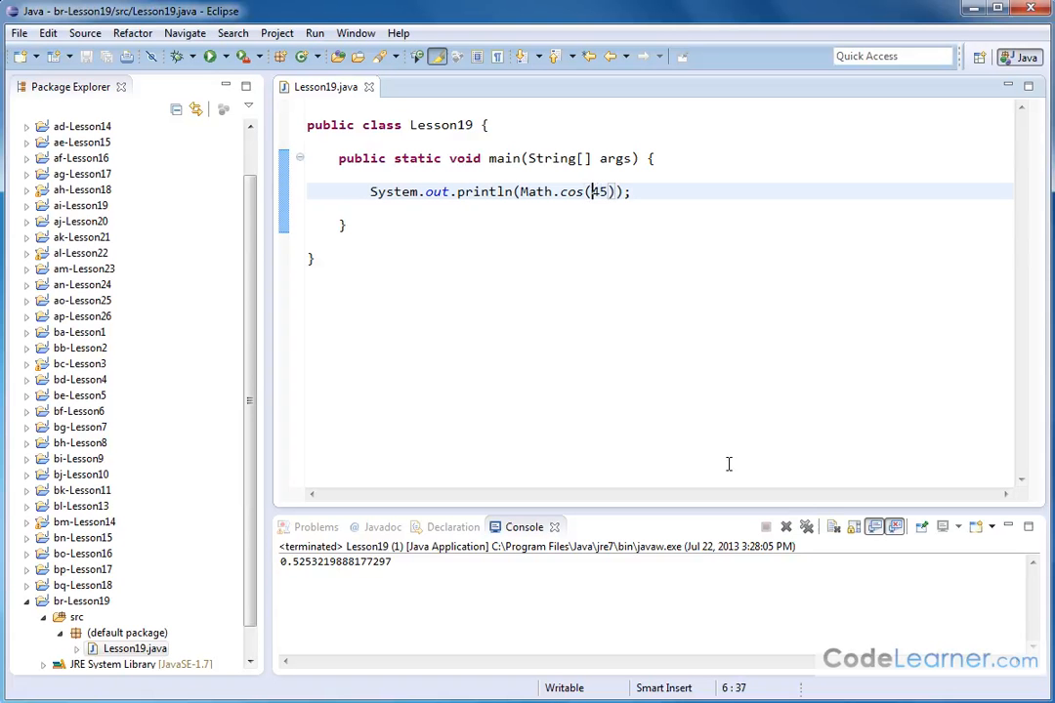
Wrap 45 in Math.toRadians, run to get 0.7071067811865476, then delete cos
text(Math.toRadians()
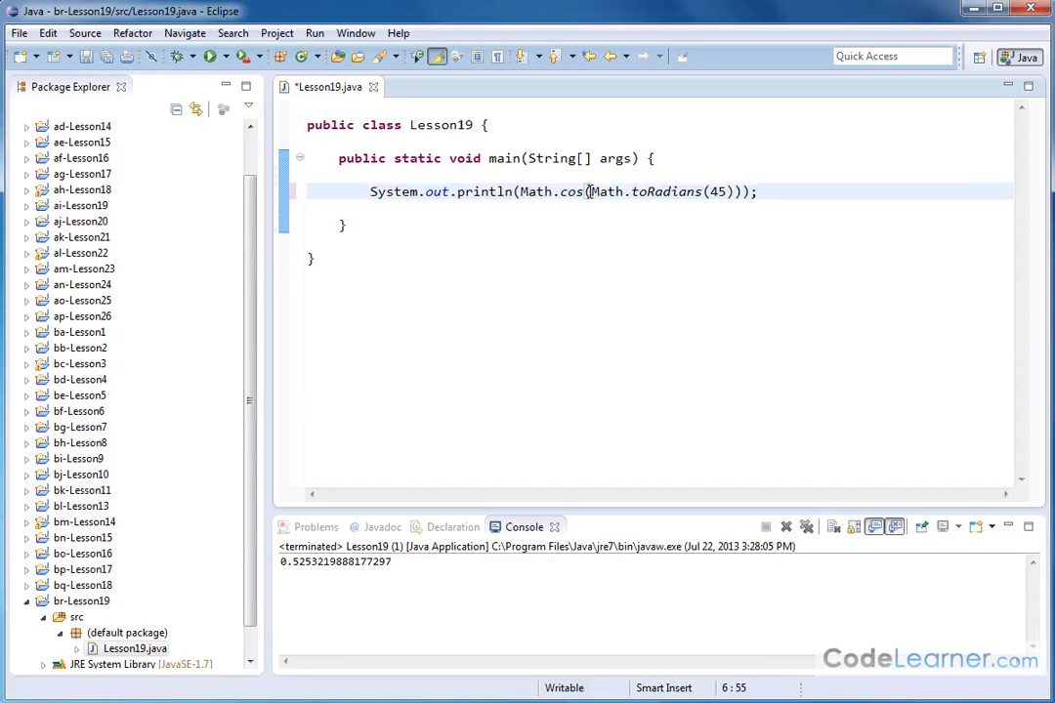
double_click(650, 191)
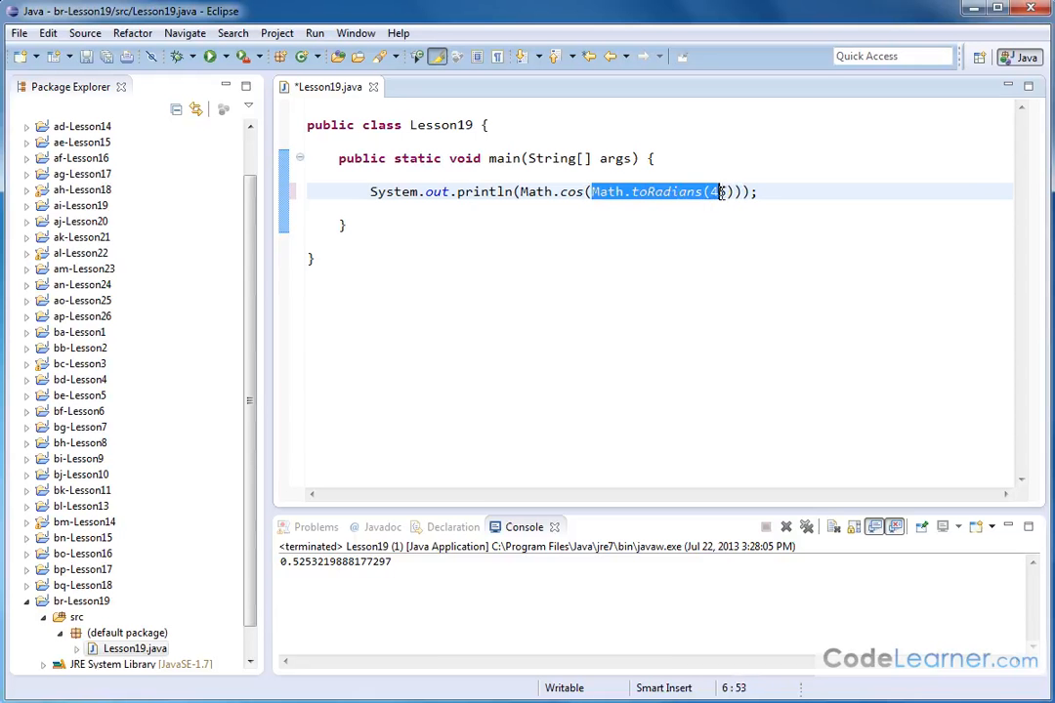
text(5)
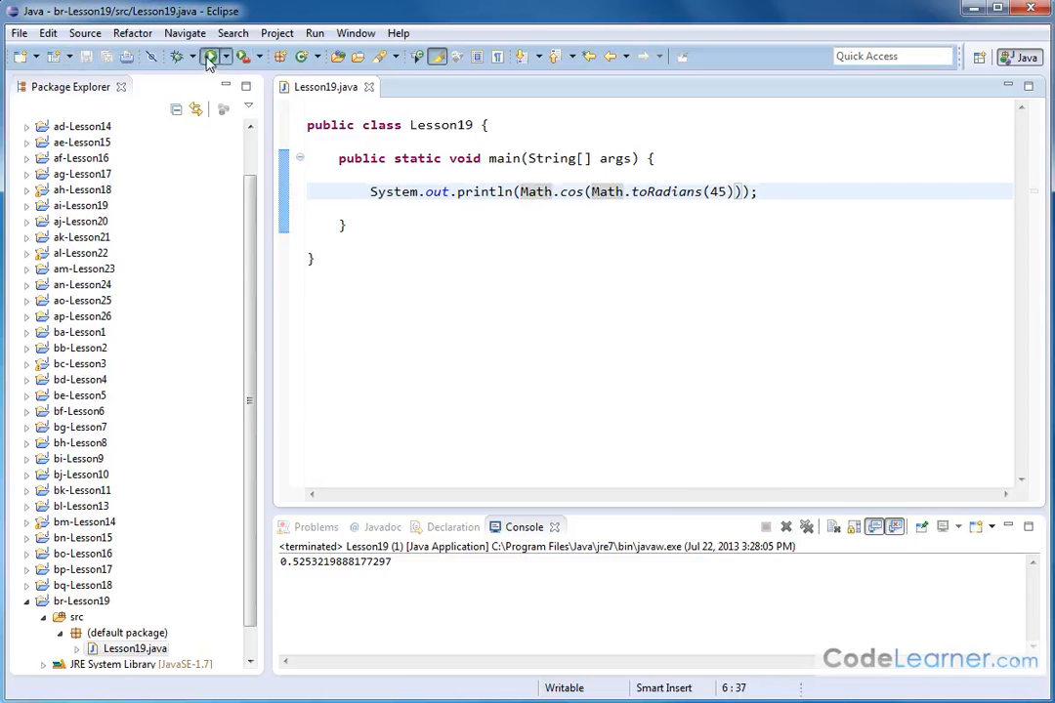
click(211, 56)
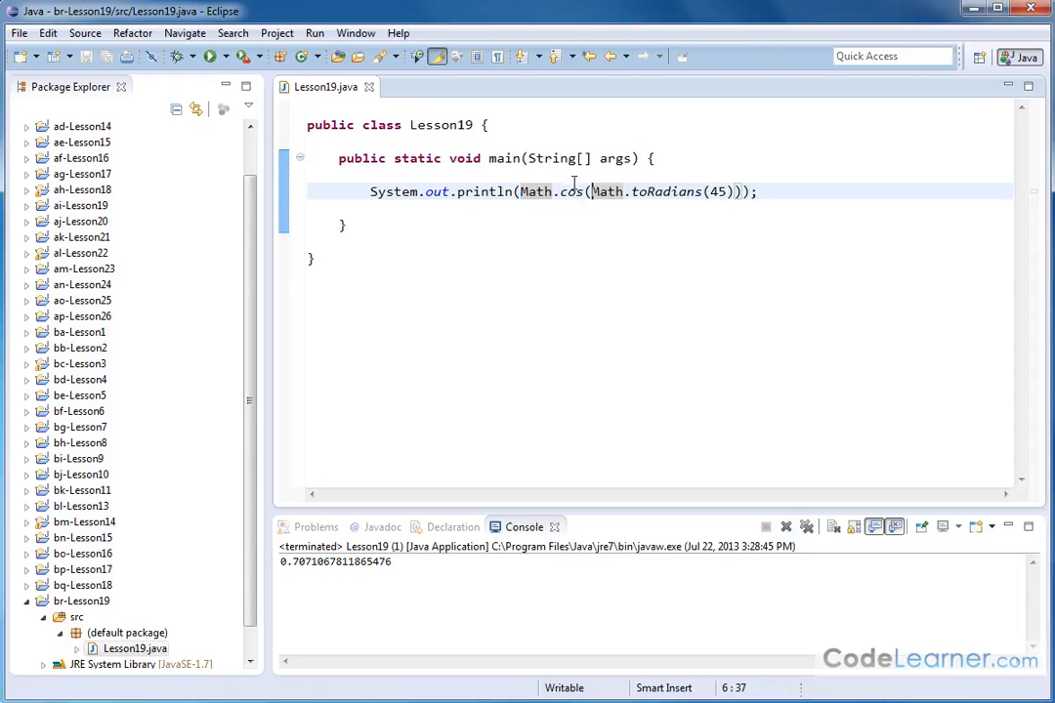
key(BackSpace)
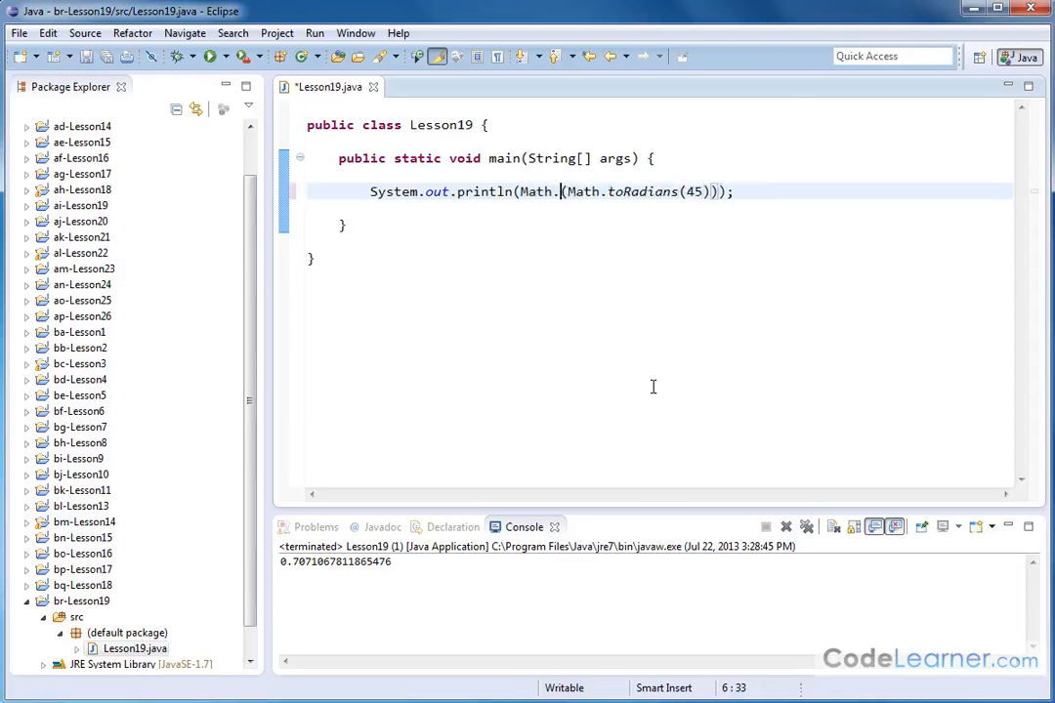
Use sin on Math.toRadians(45) and run, printing 0.7071067811865475
text(sin)
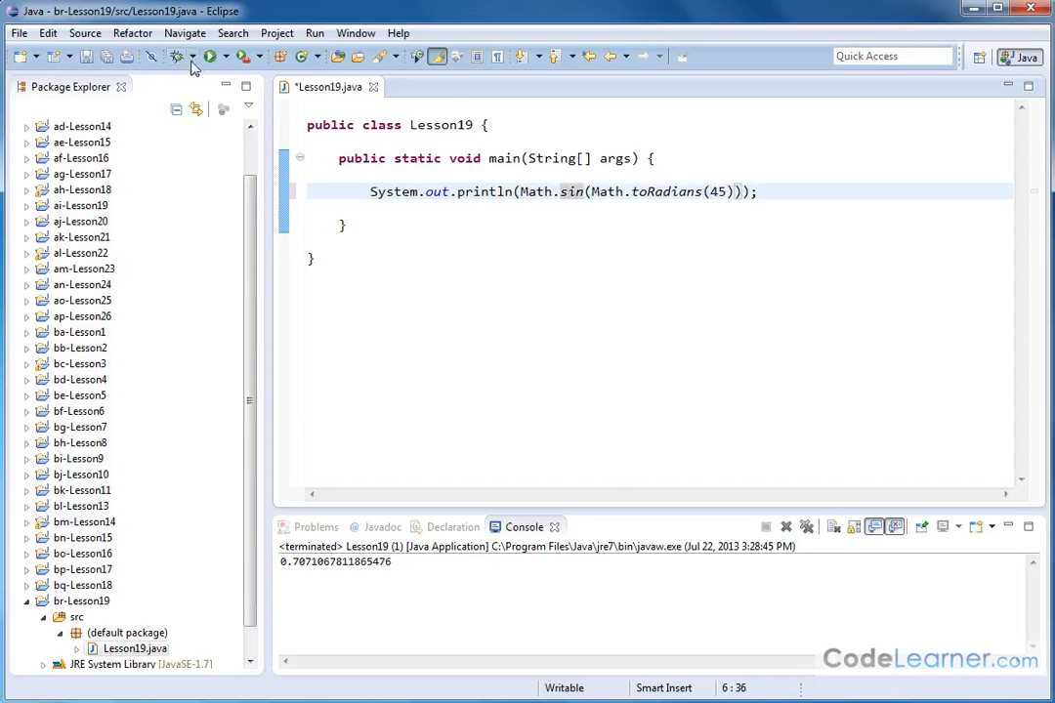
click(211, 56)
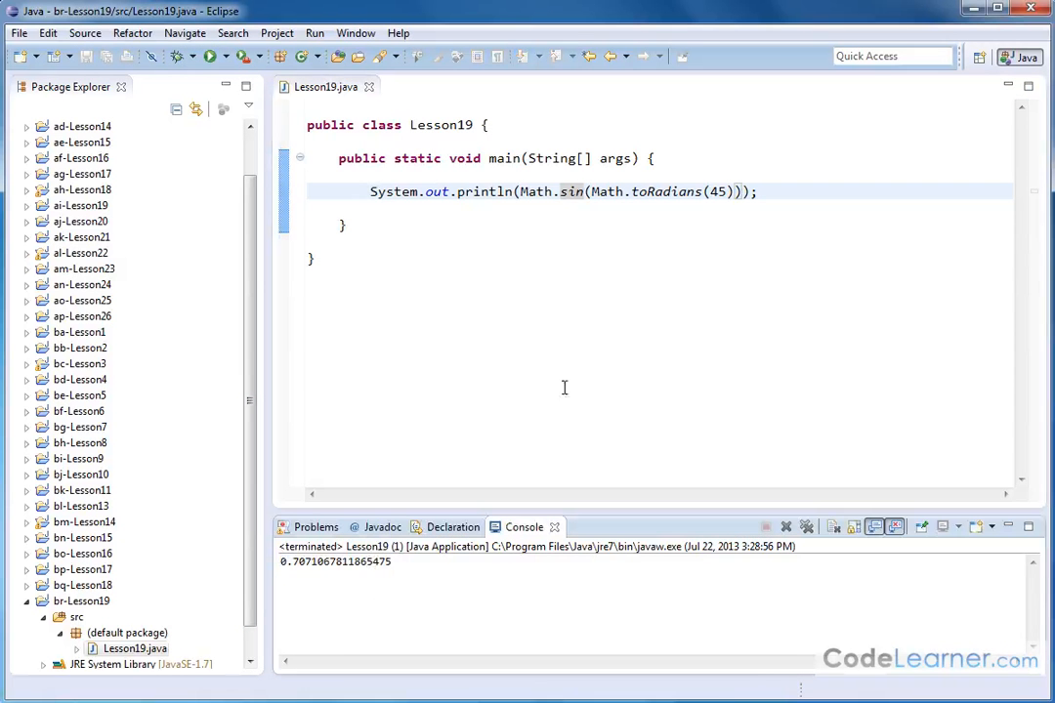
mouse_move(568, 268)
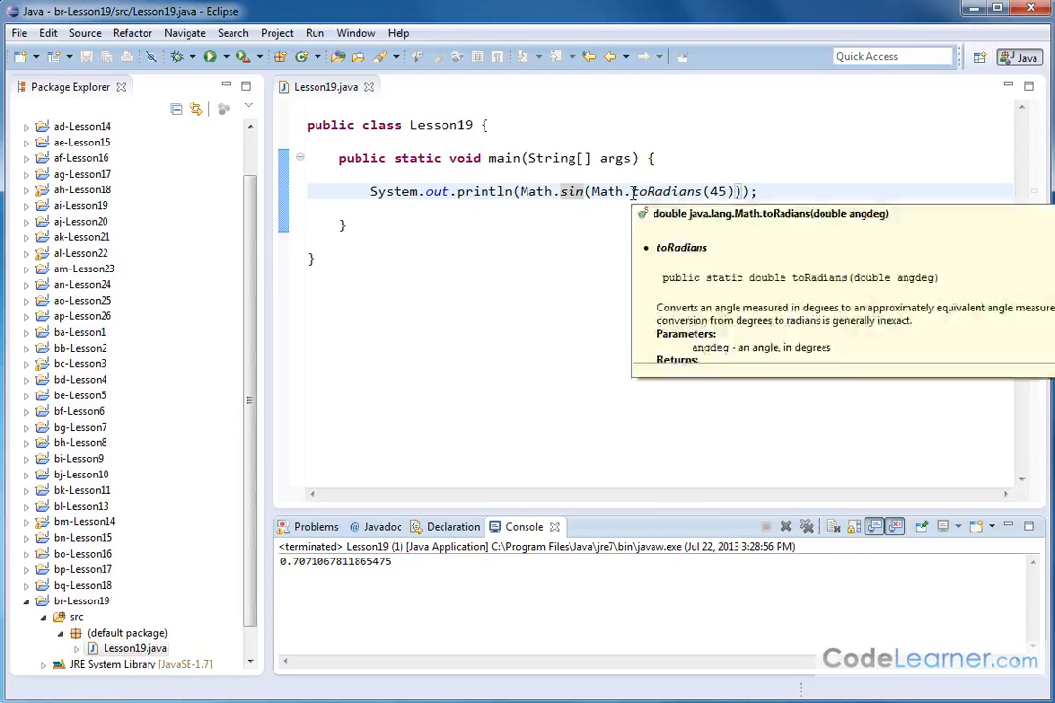
double_click(665, 191)
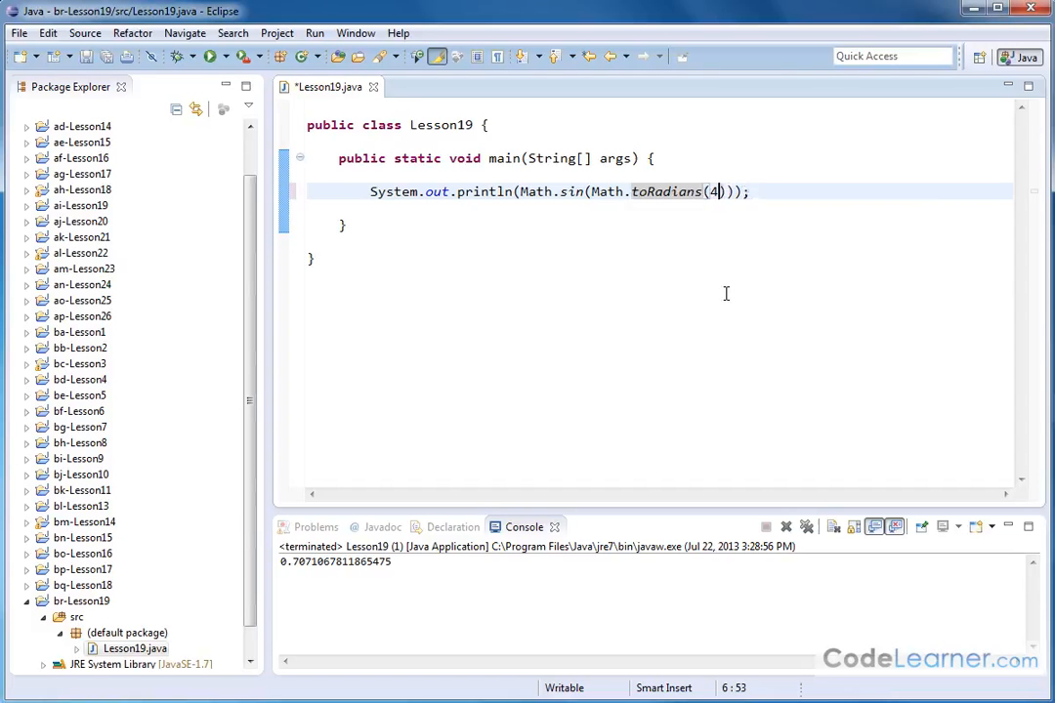
Run with 300 degrees (-0.8660254037844386), then 180 degrees (1.2246467991473532E-16)
text(00)
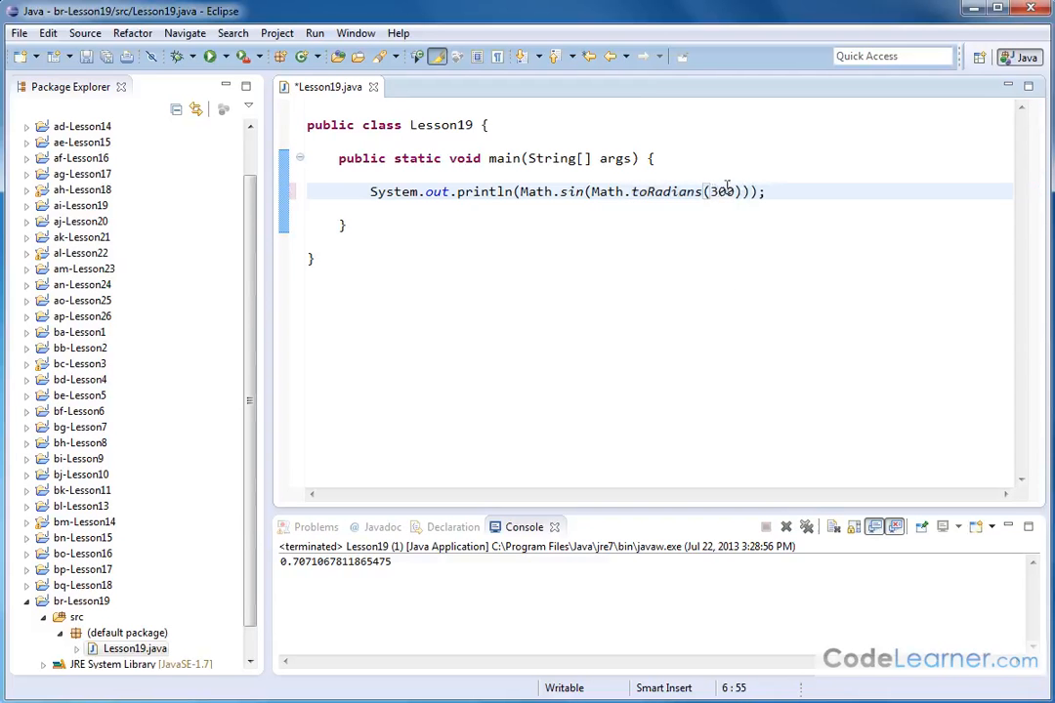
double_click(665, 192)
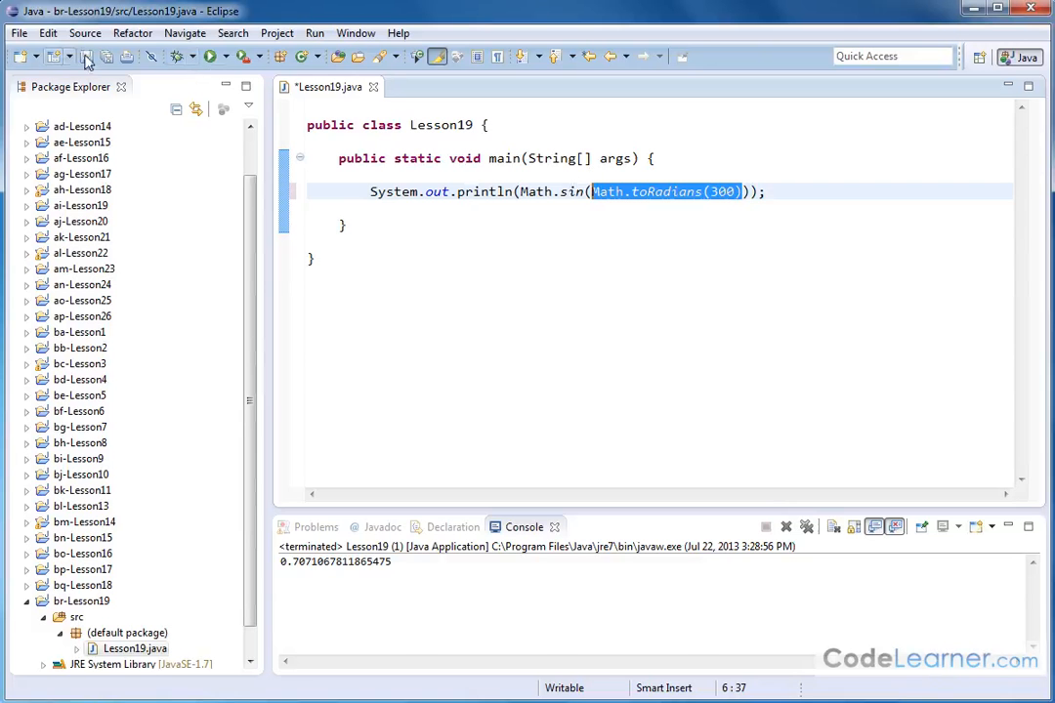
click(208, 56)
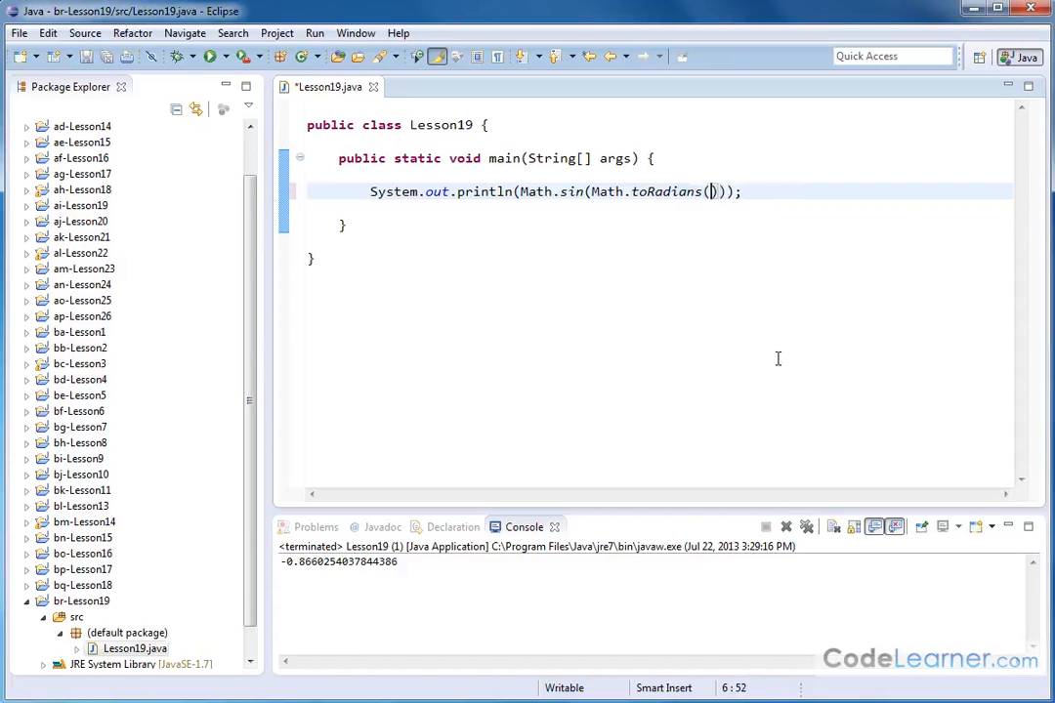
text(180)
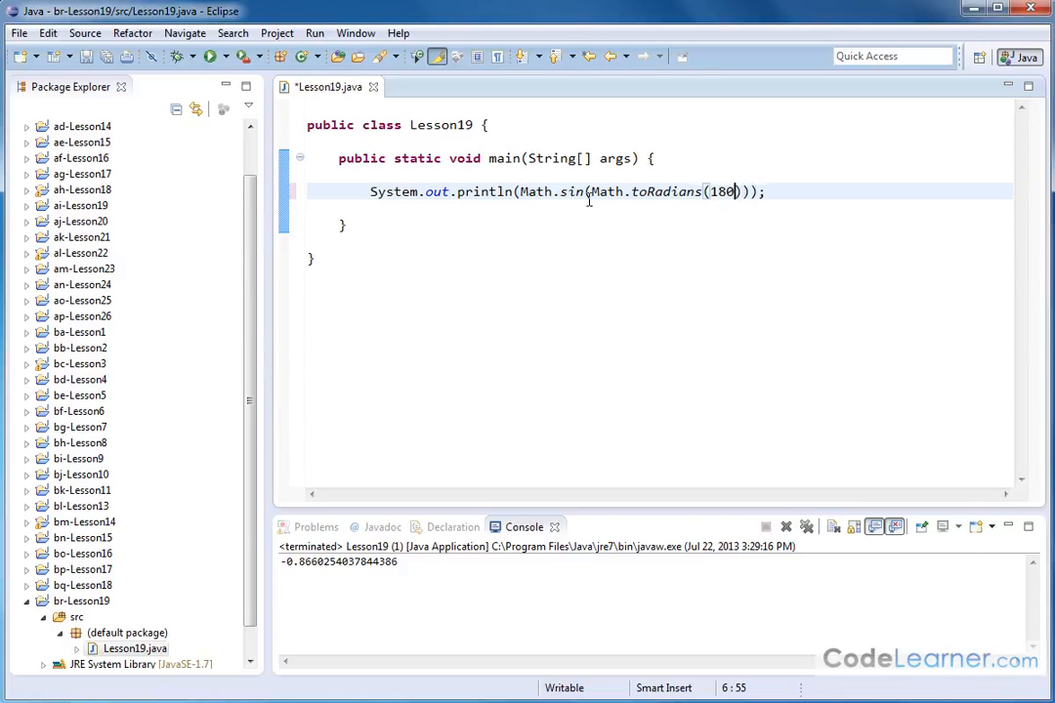
click(211, 55)
text(-)
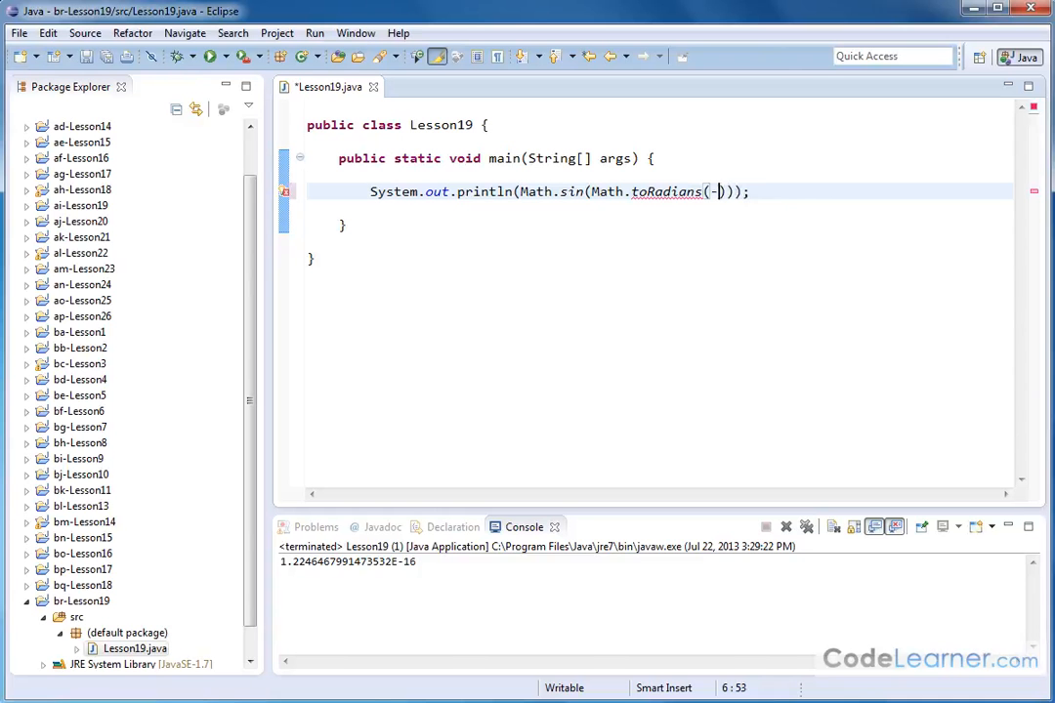
Pass -160 to Math.toRadians, run the program, and highlight the toRadians method name
text(160)
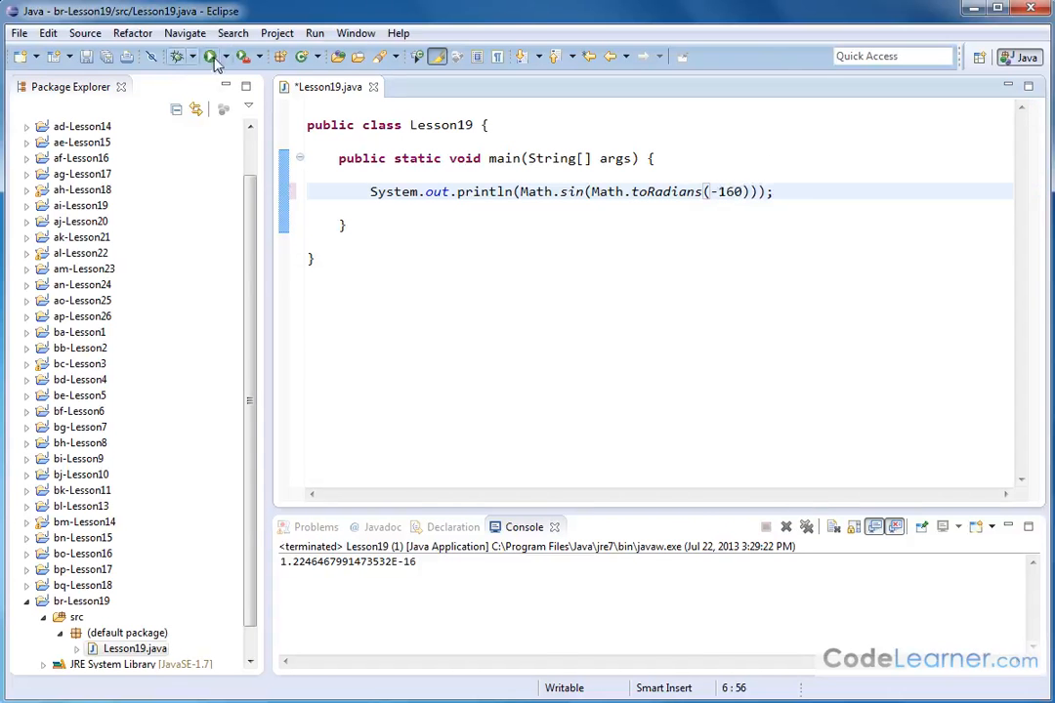
click(210, 56)
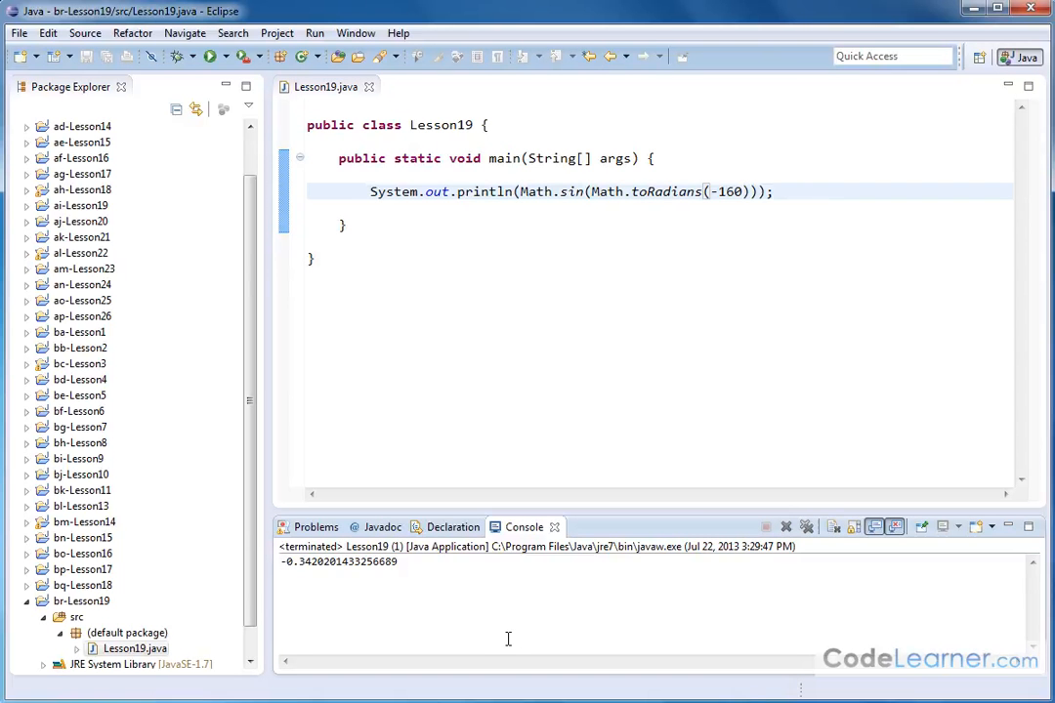
double_click(666, 192)
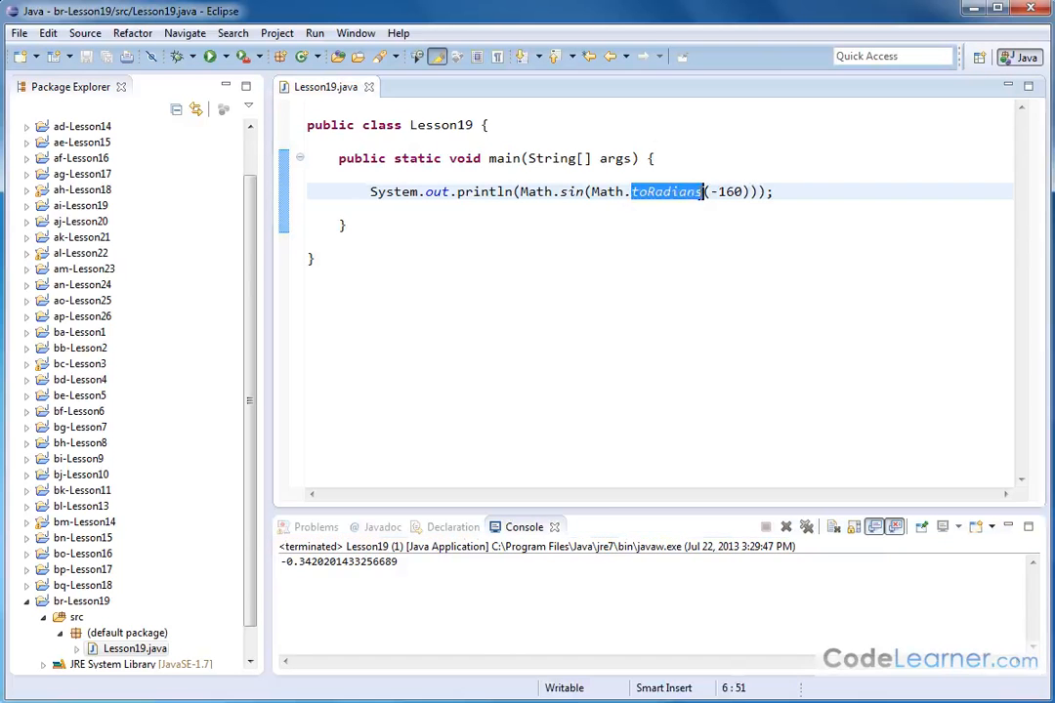